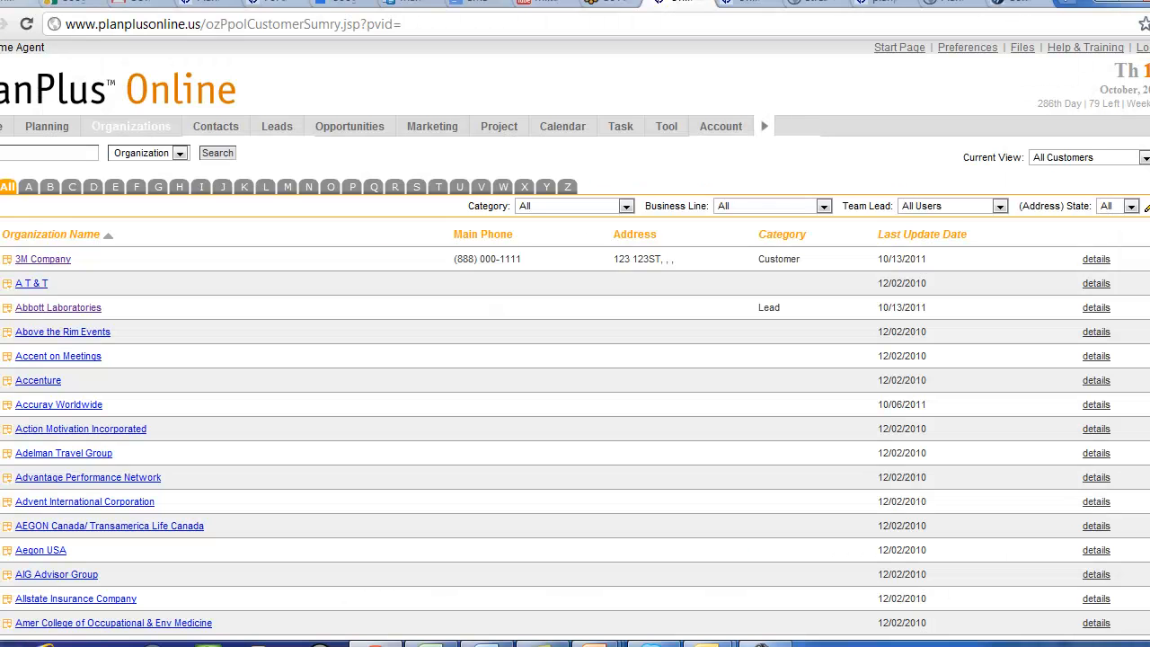
mouse_move(681, 415)
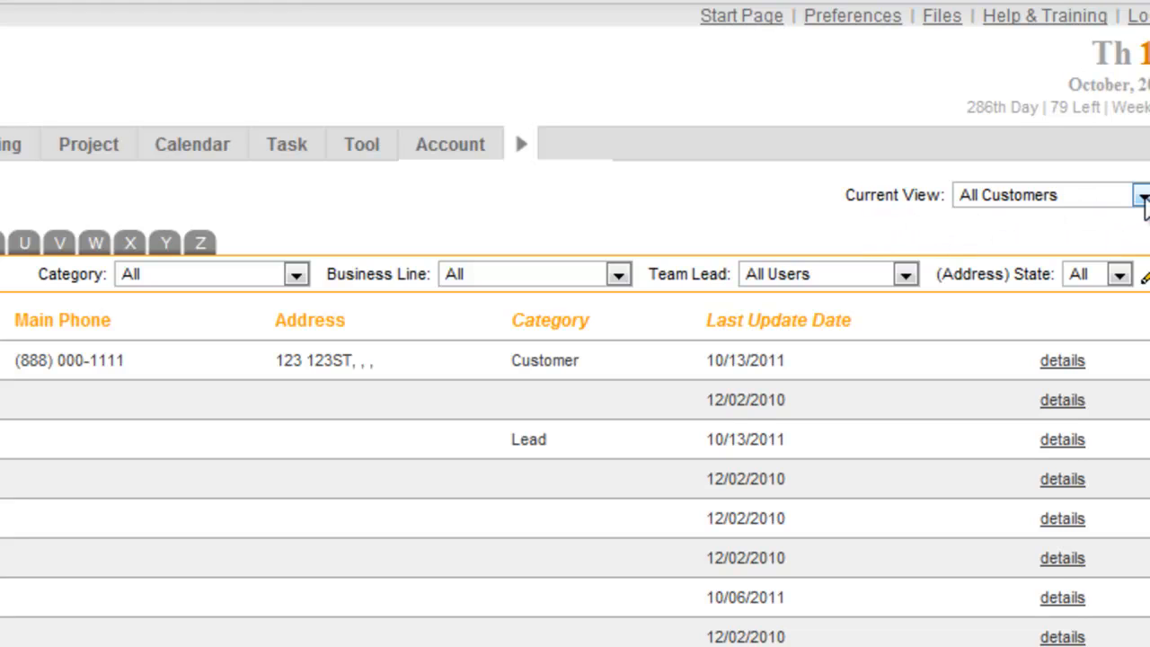
Filter the organization list to show only Lead category organizations.
left_click(1141, 195)
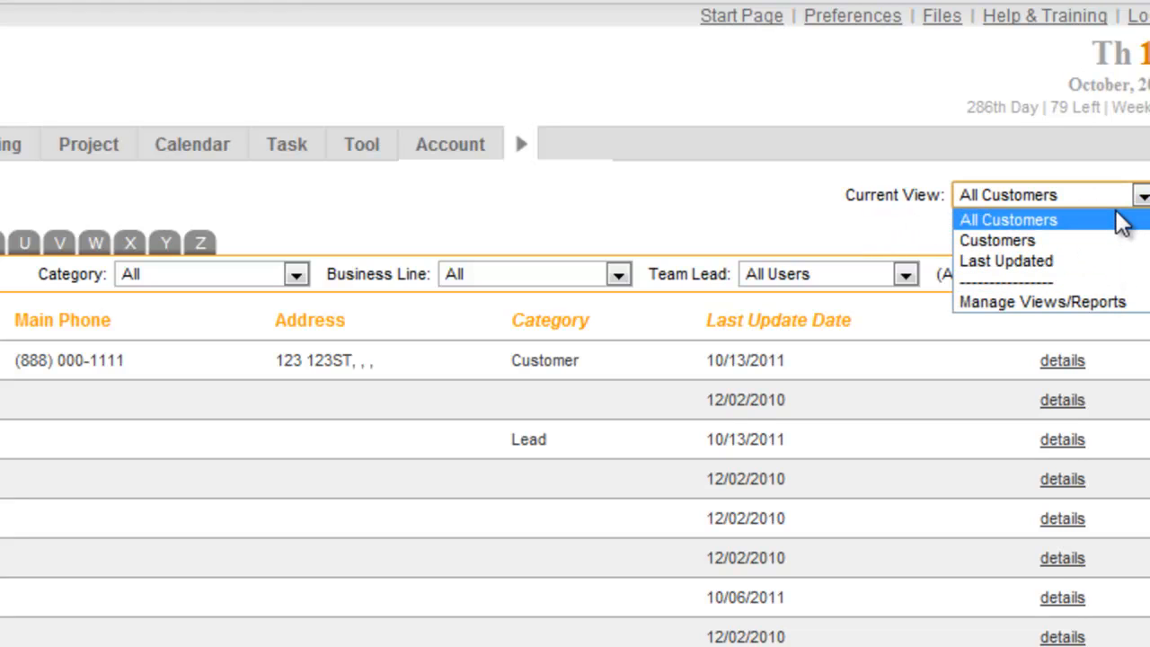
mouse_move(786, 207)
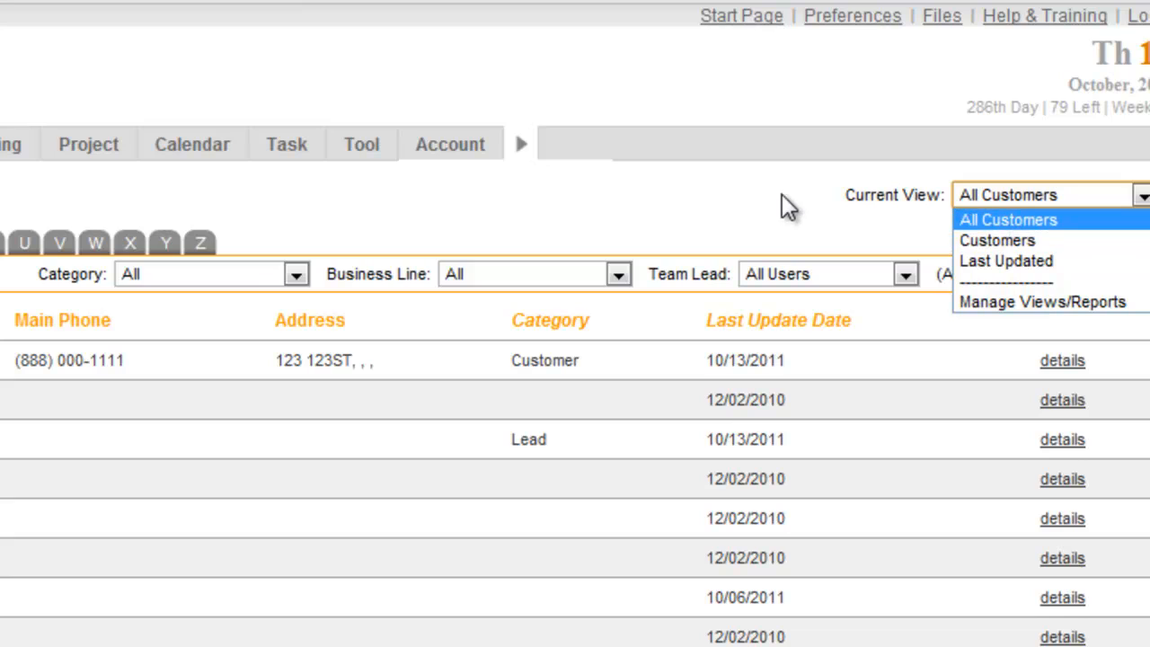
left_click(1008, 219)
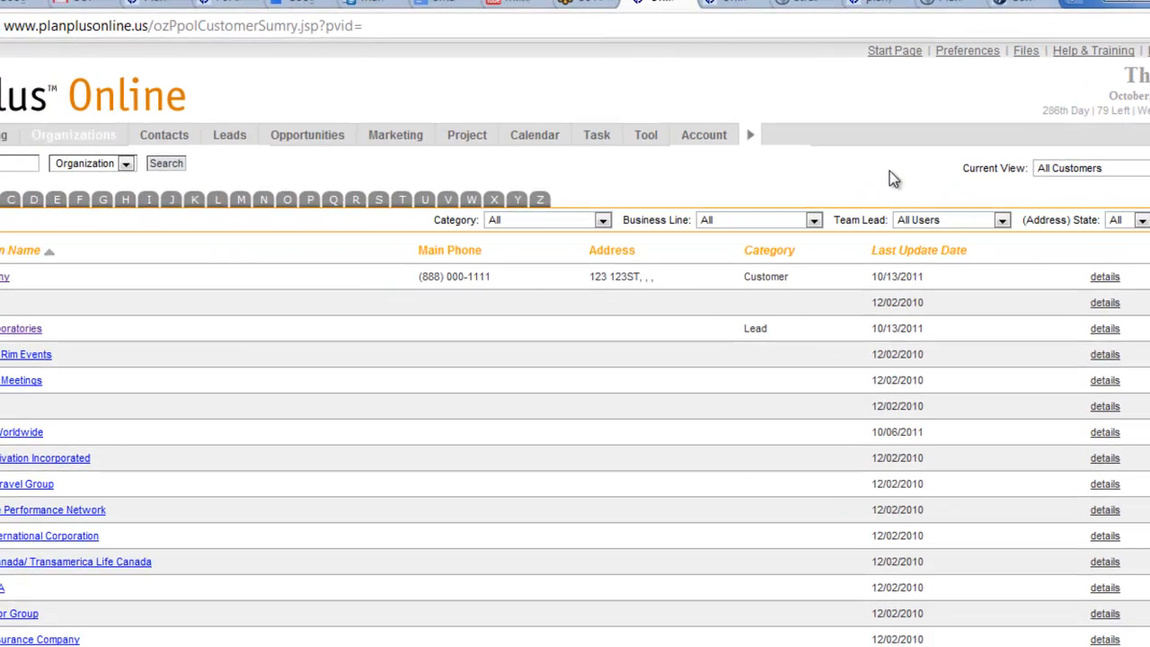
left_click(8, 135)
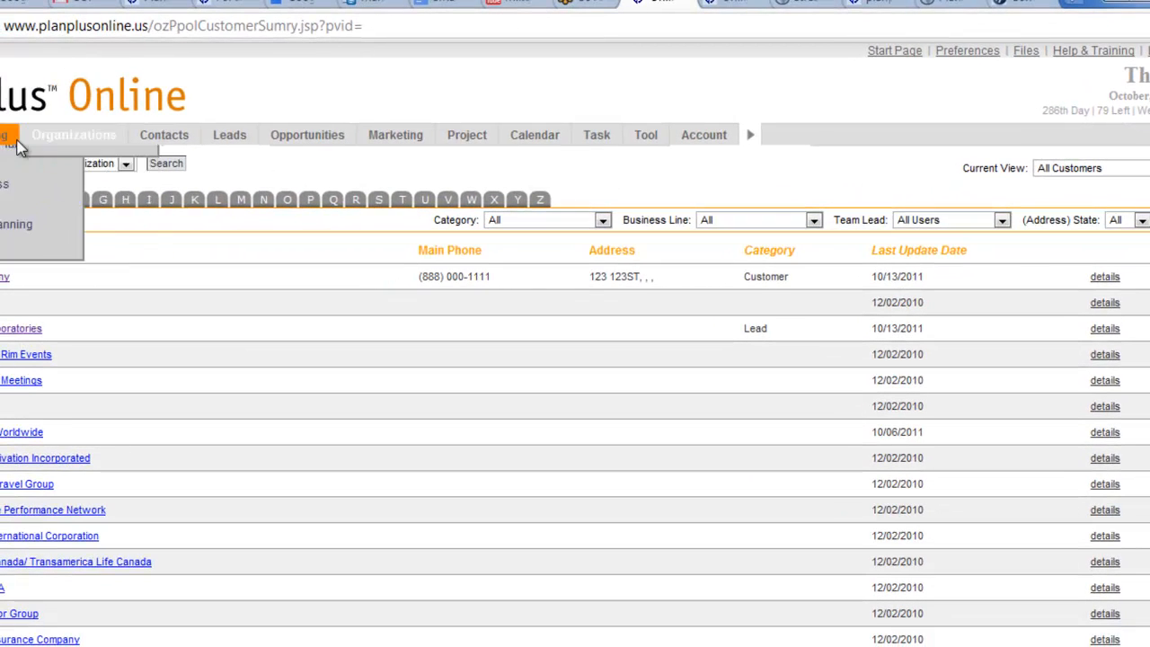
left_click(73, 134)
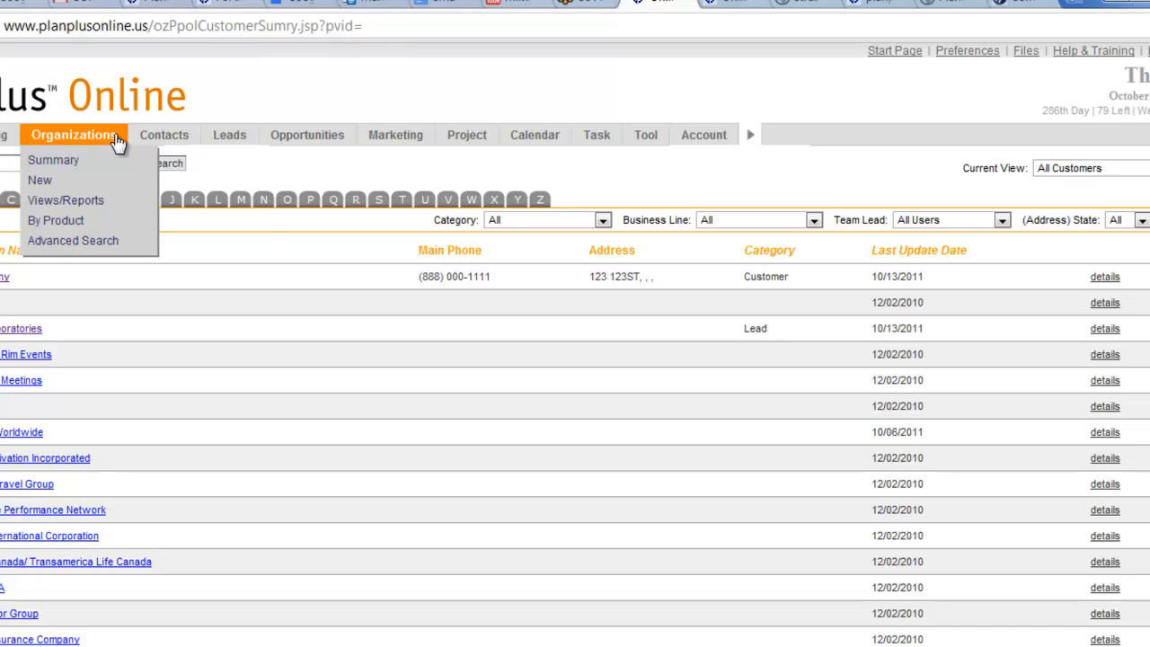
left_click(602, 219)
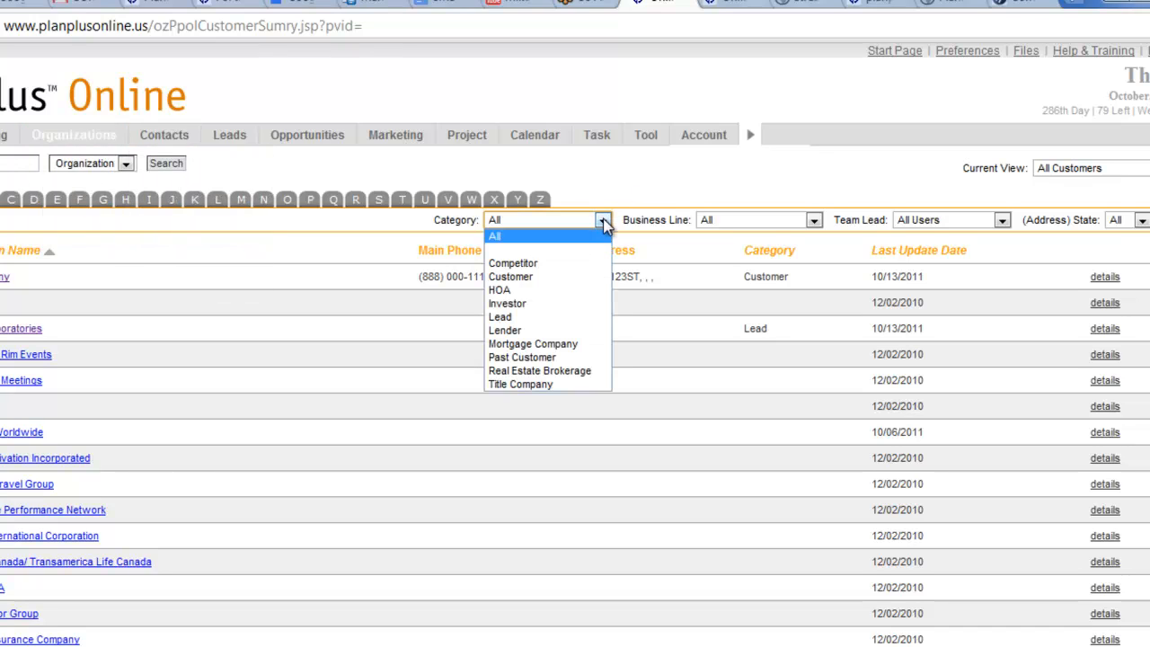
mouse_move(492, 235)
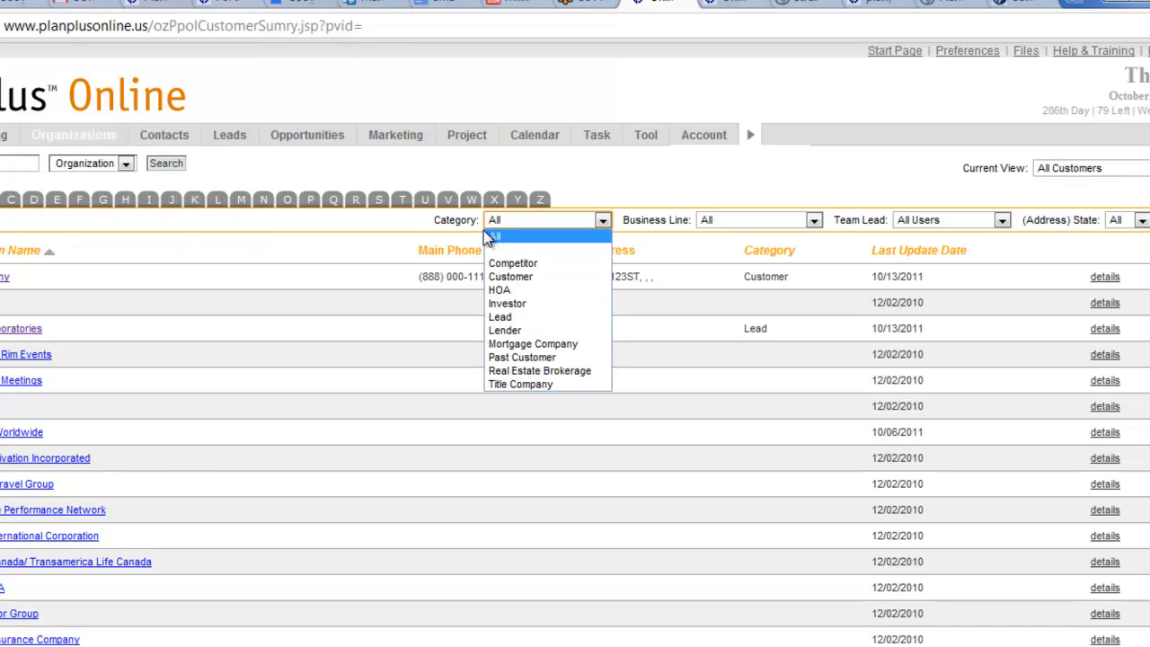
left_click(500, 316)
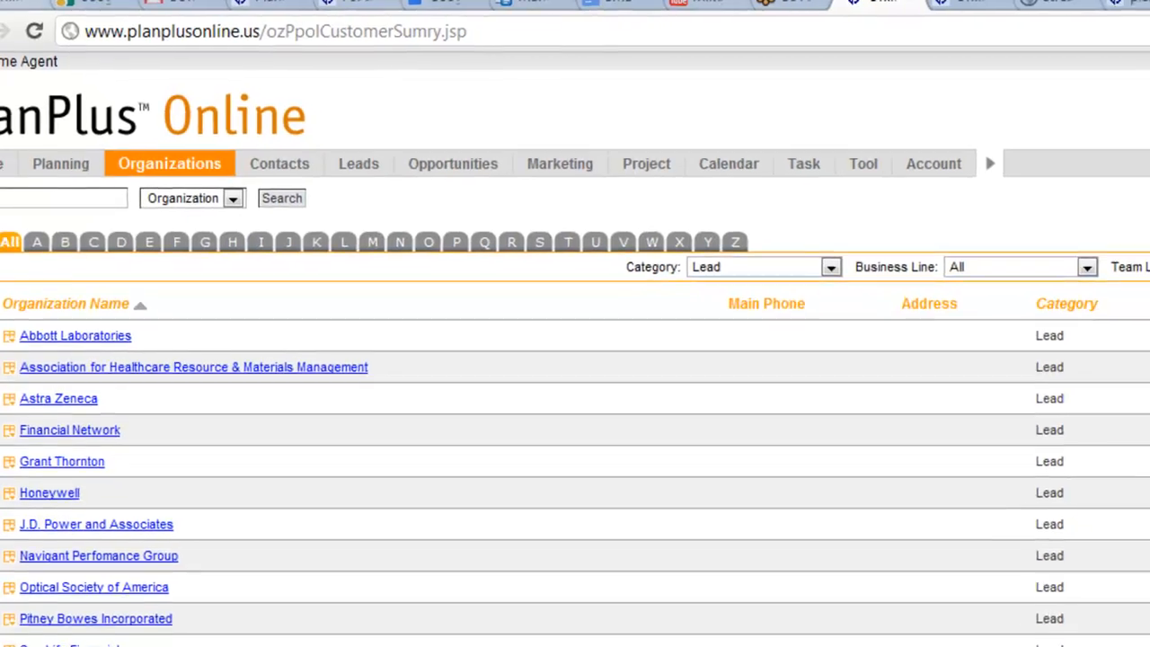
left_click(1042, 158)
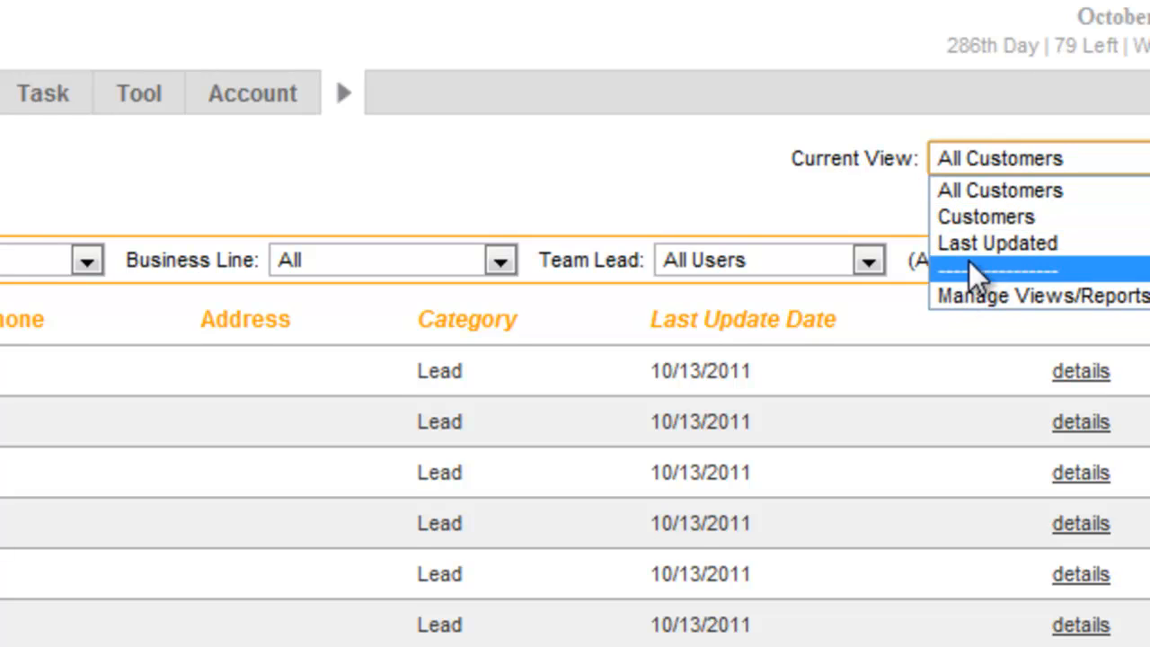
mouse_move(1015, 295)
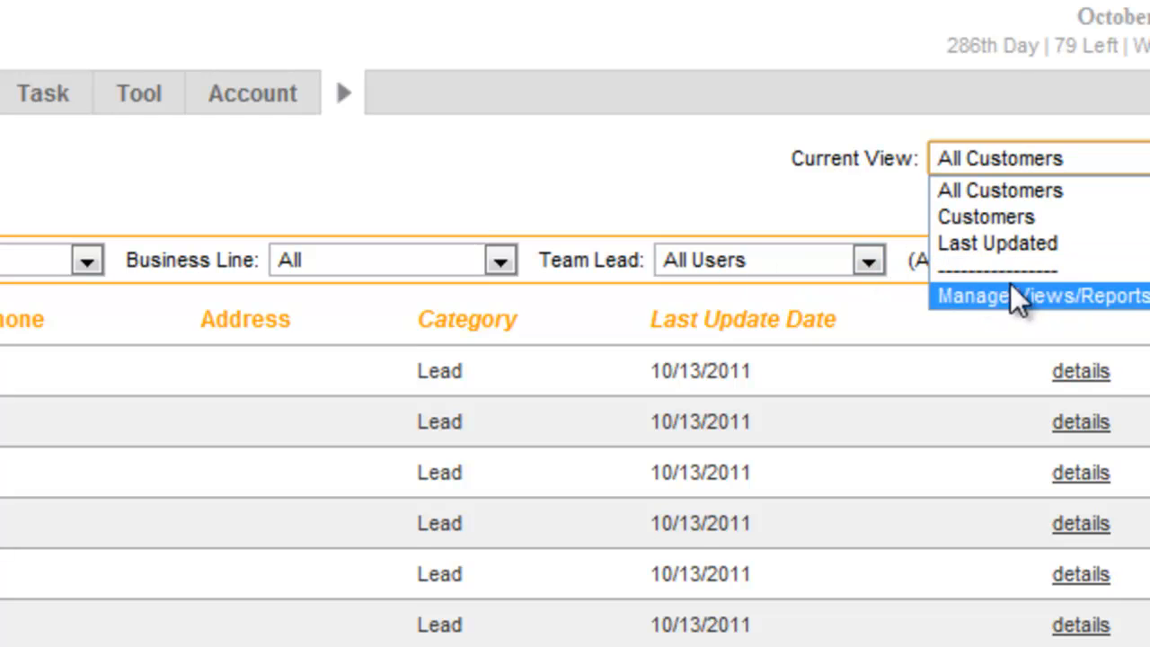
Create a new view from Manage Views/Reports named 'A1-New Leads for Reps'.
left_click(1015, 297)
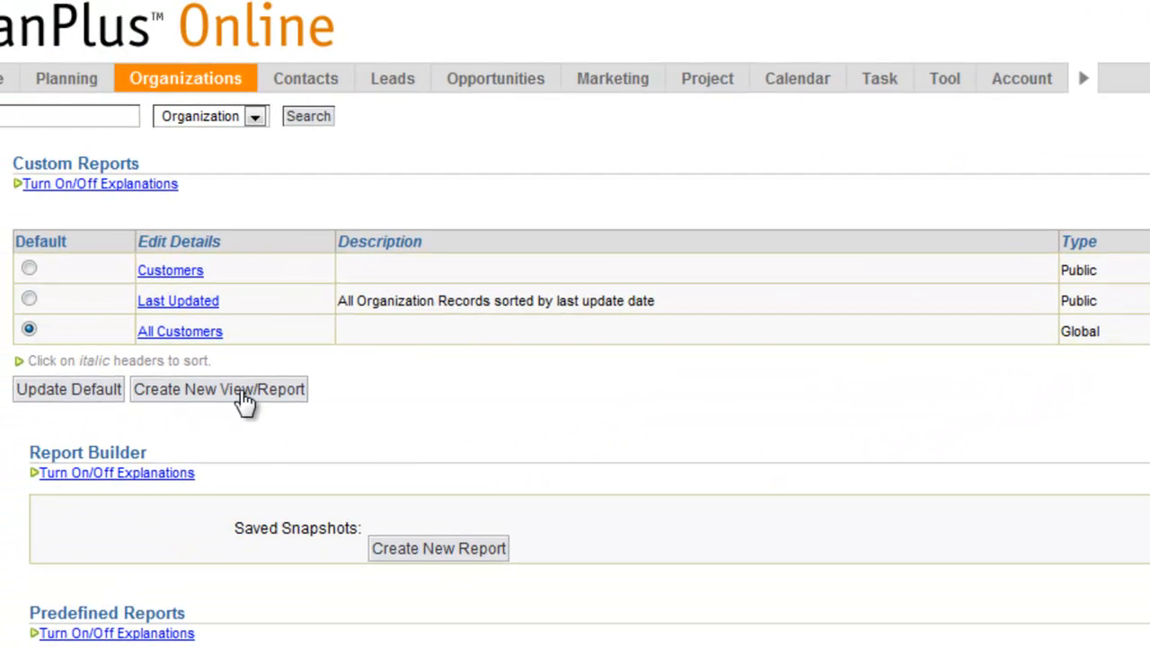
left_click(219, 388)
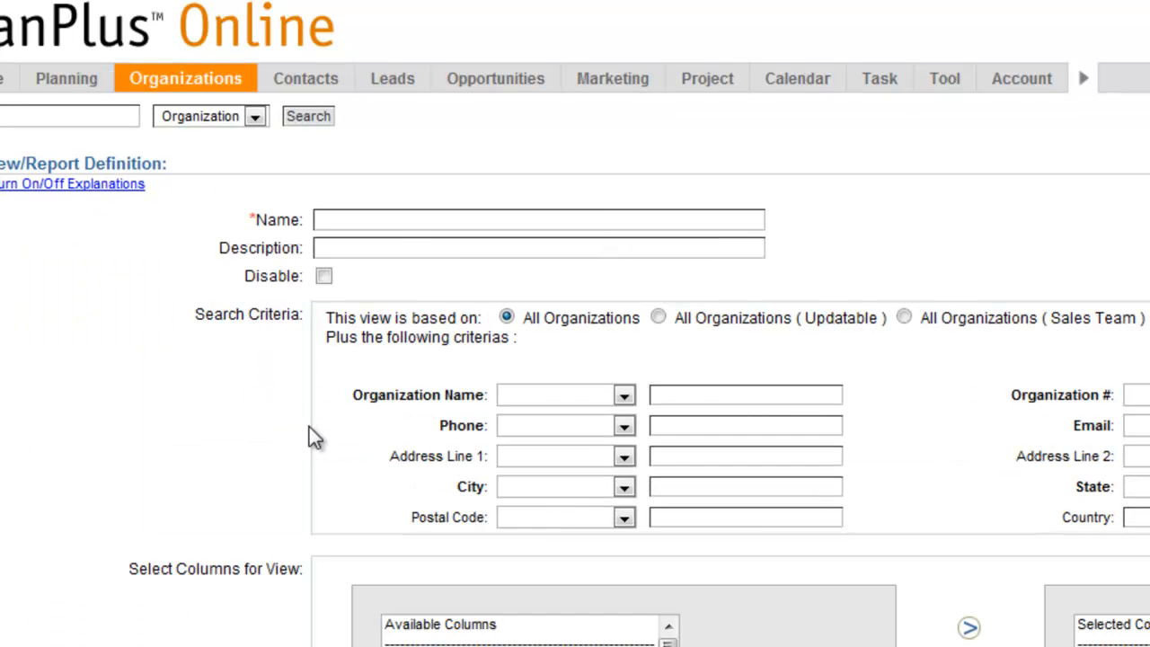
type("A1-")
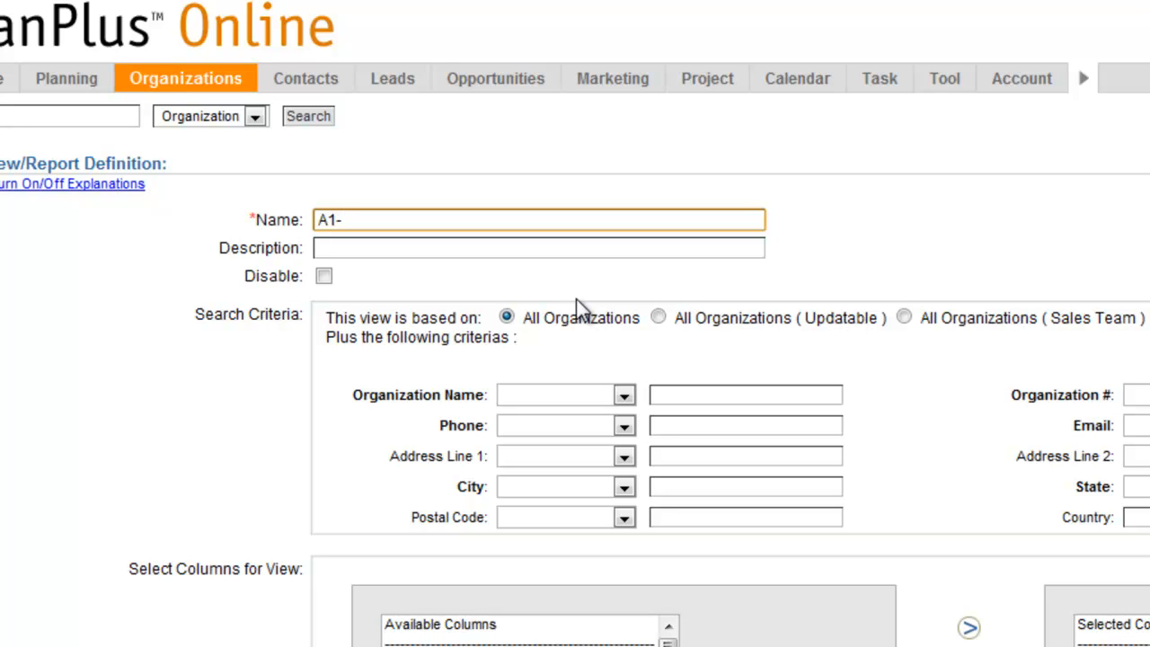
type("New Leads for Reps")
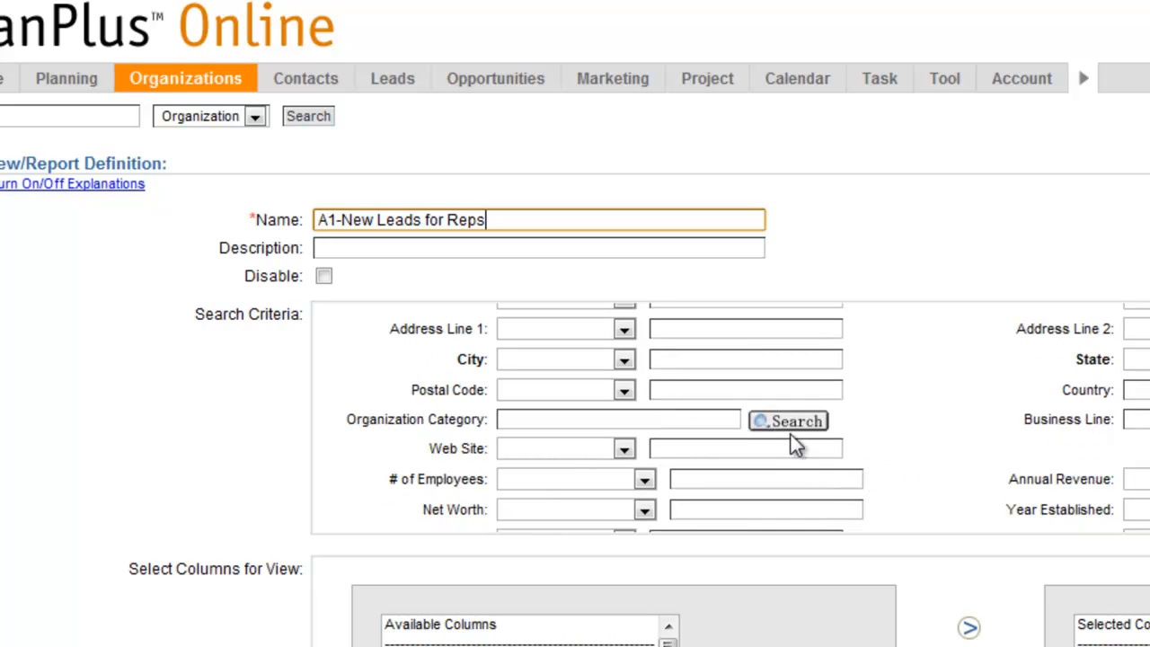
Set the view's Organization Category criterion to Equals Lead.
left_click(787, 420)
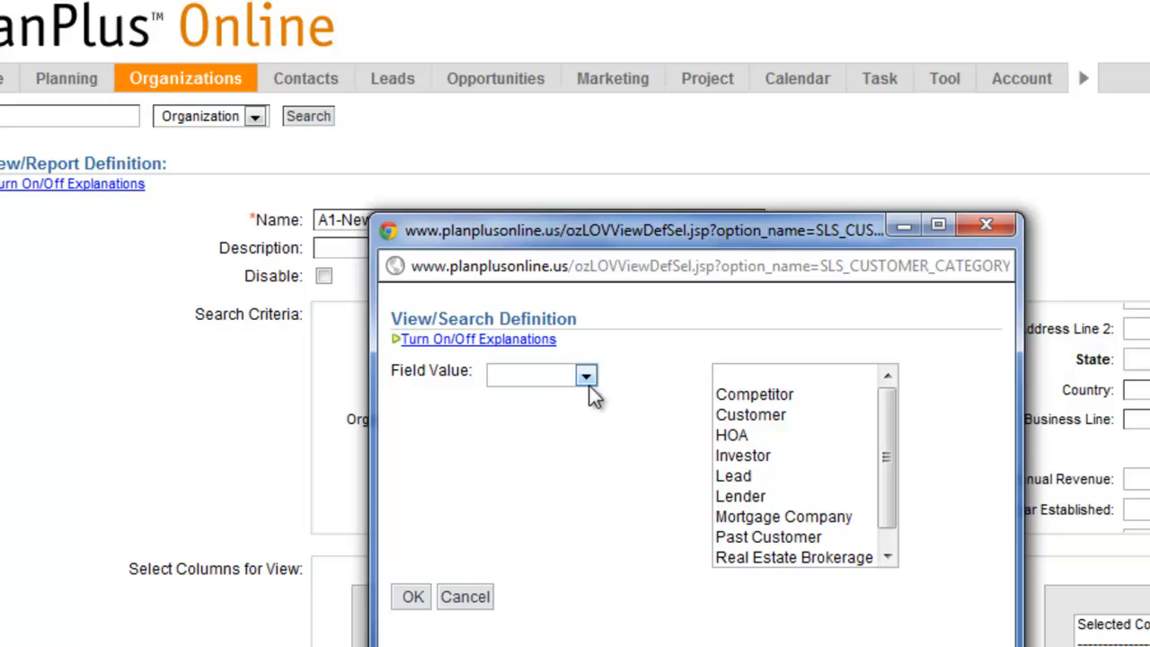
left_click(586, 375)
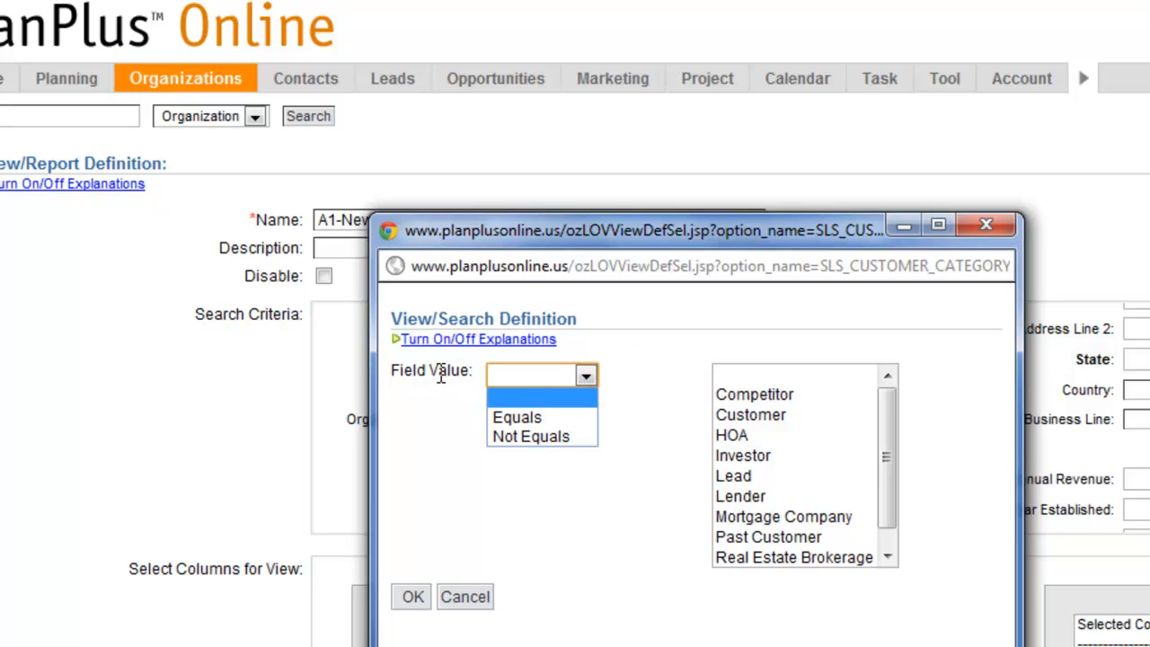
left_click(517, 417)
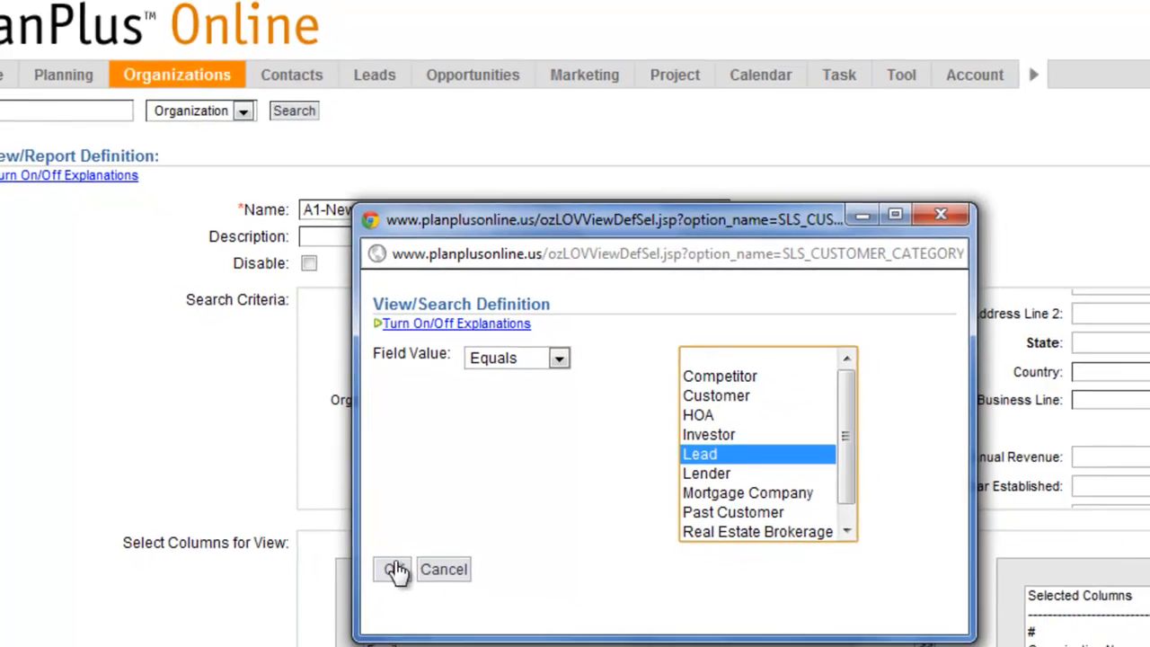
left_click(392, 568)
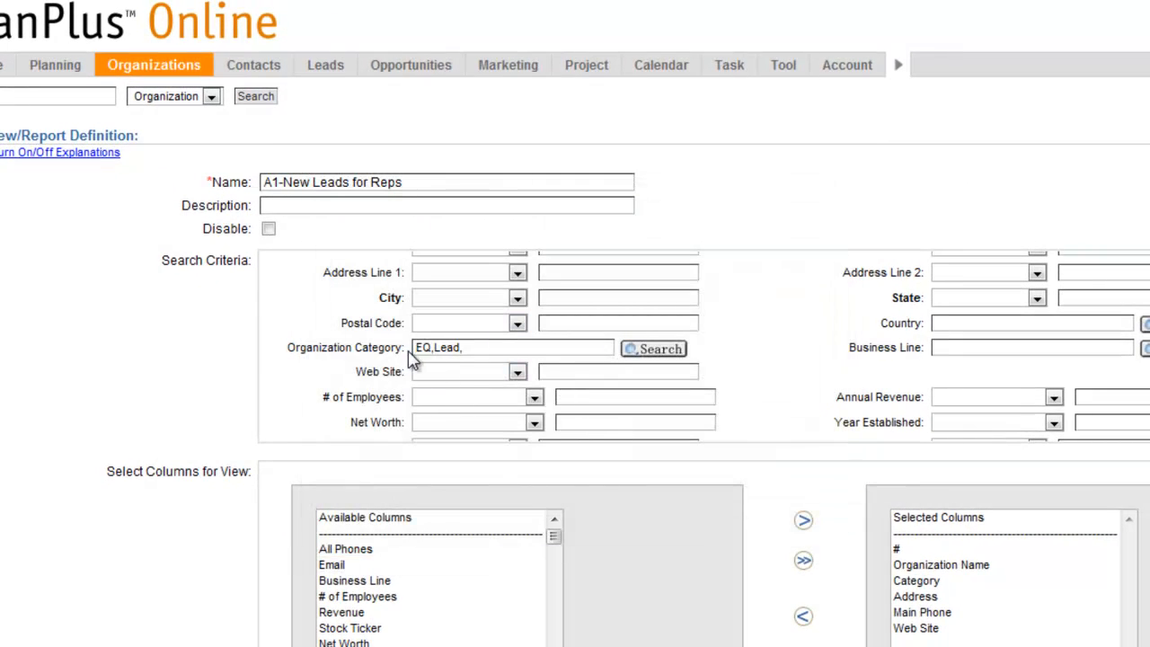
Remove the # column and add Creation Date and Last Update Date columns.
scroll("down", 3)
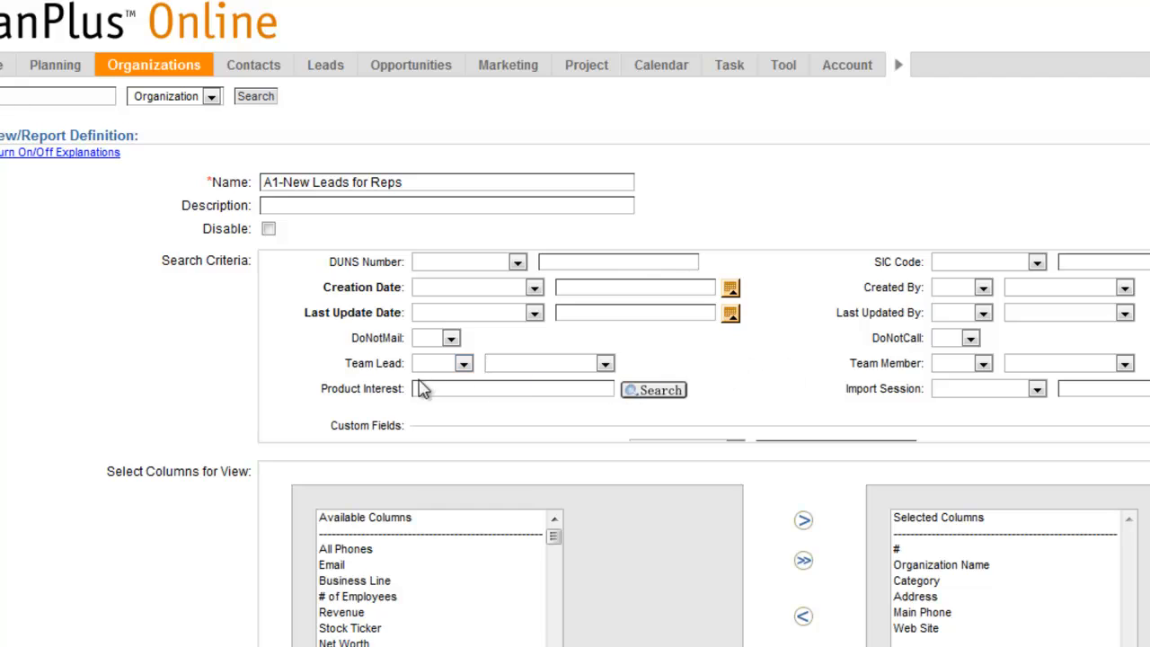
scroll("down", 3)
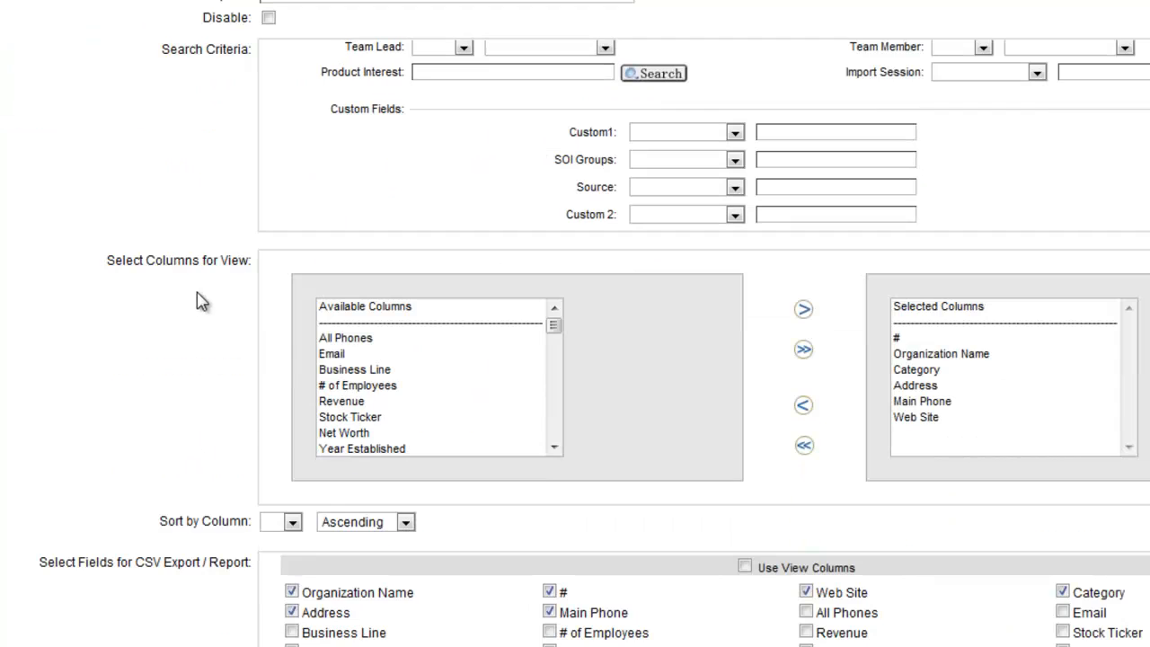
mouse_move(241, 263)
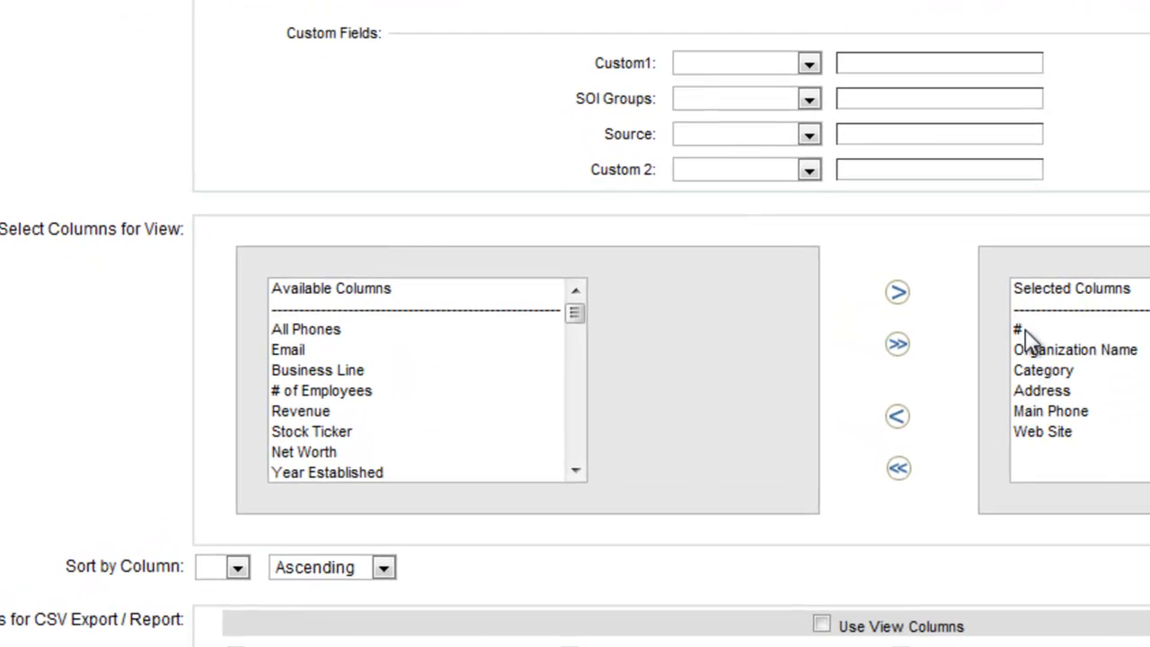
mouse_move(1033, 350)
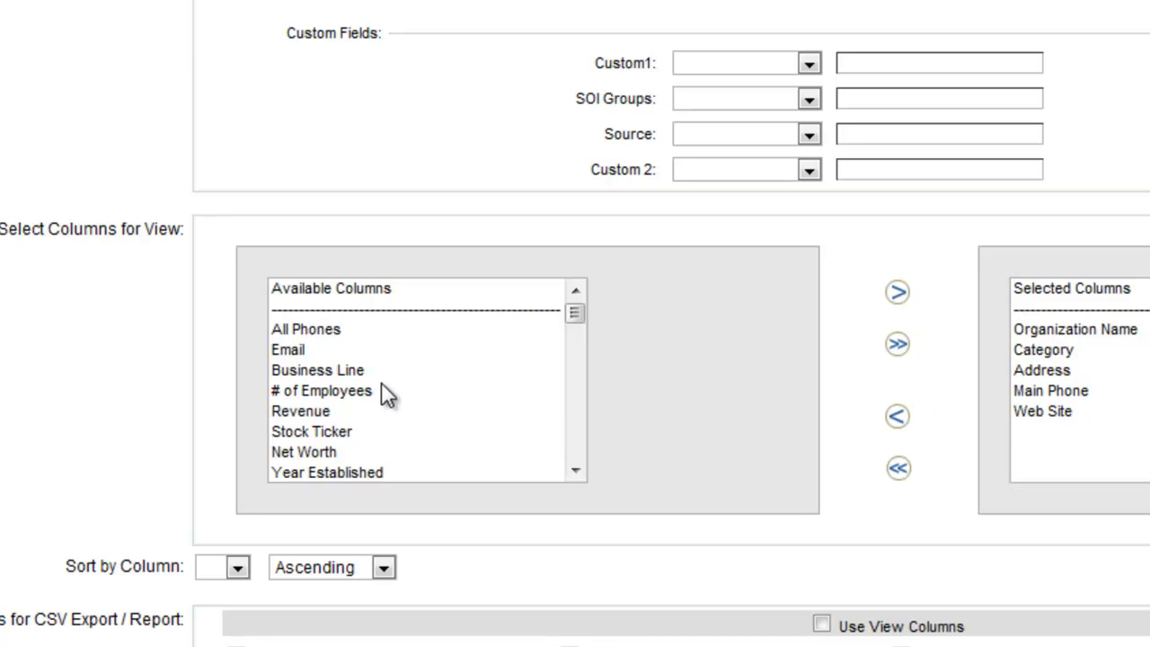
scroll("down", 3)
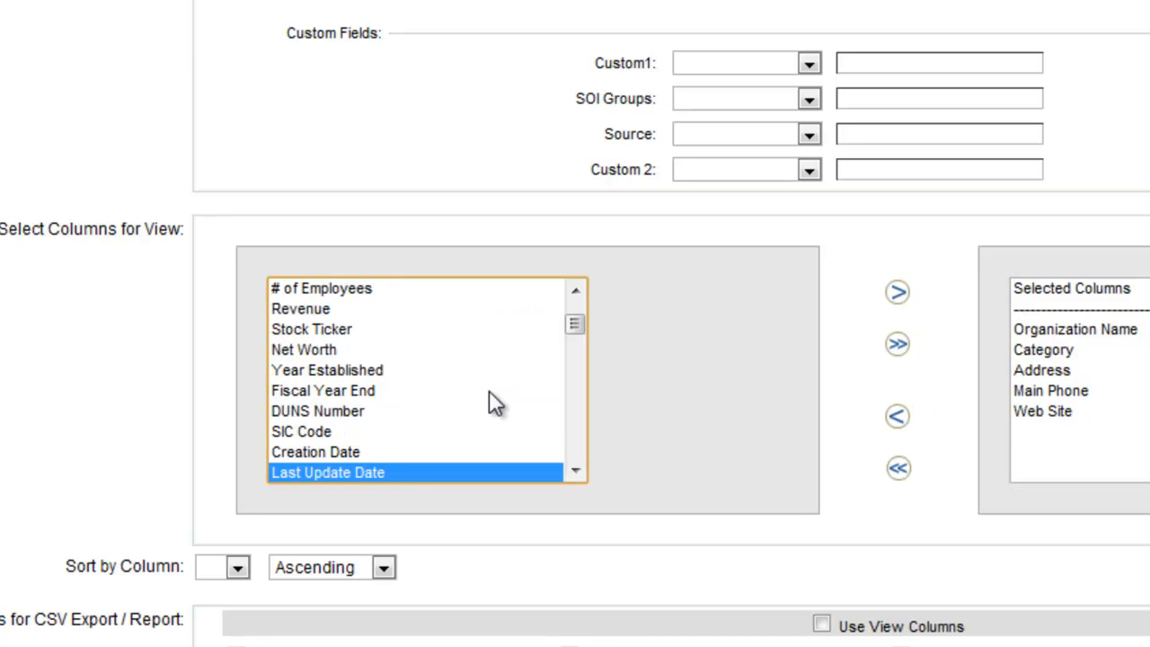
left_click(897, 292)
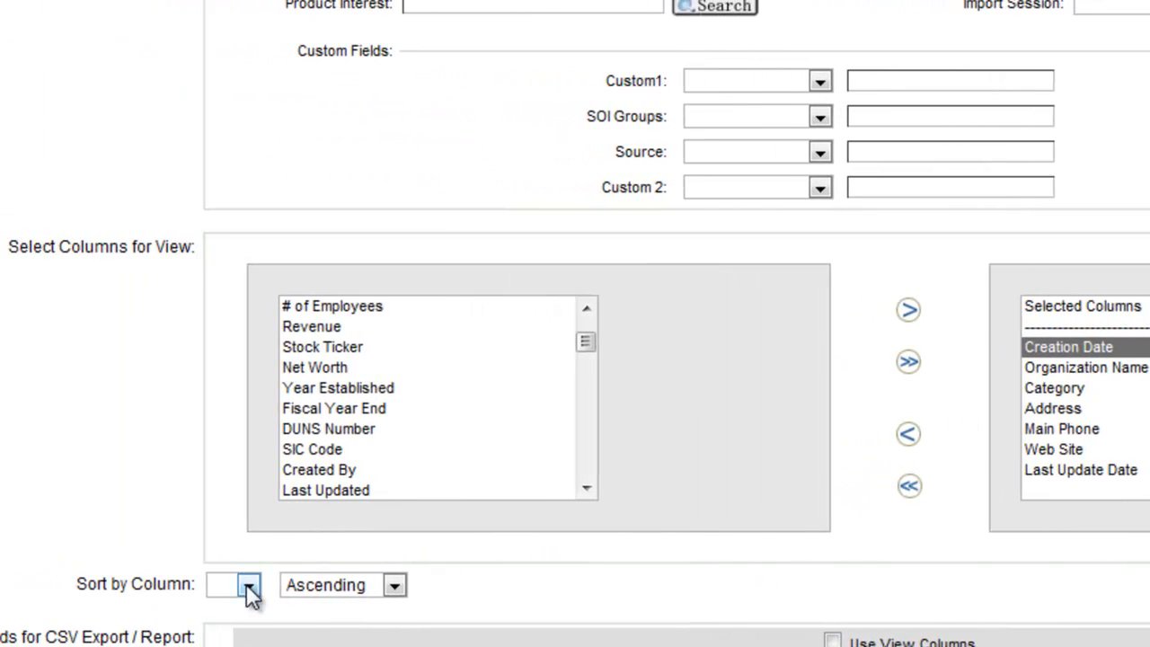
Sort the view by column 1, Creation Date, in descending order.
left_click(248, 585)
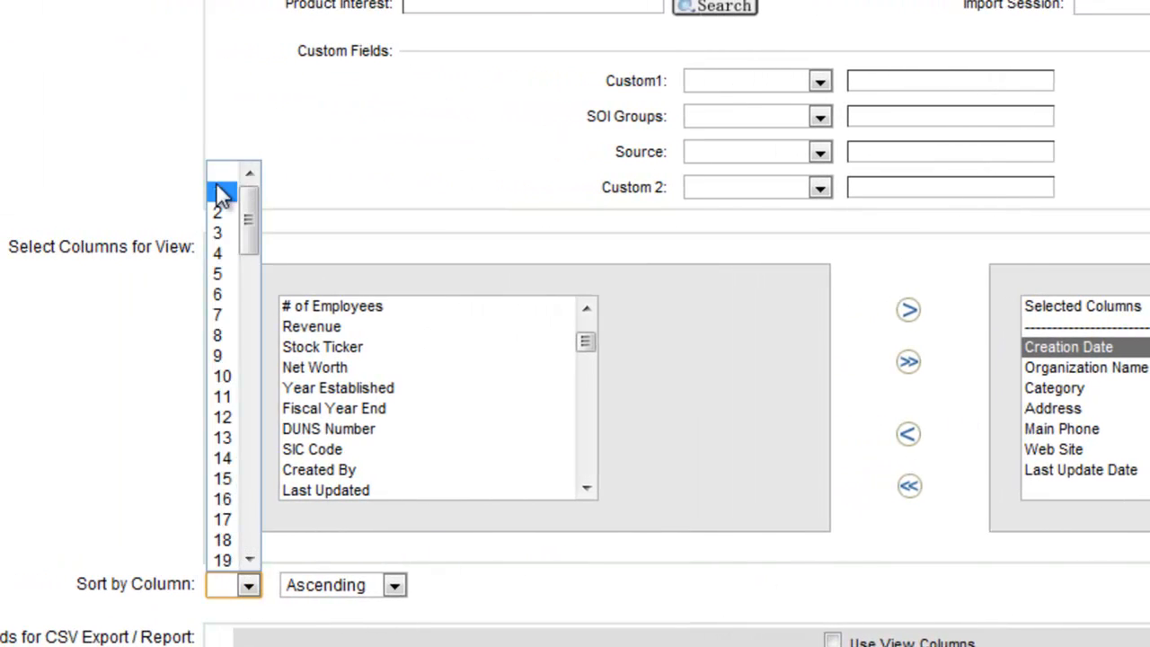
left_click(217, 191)
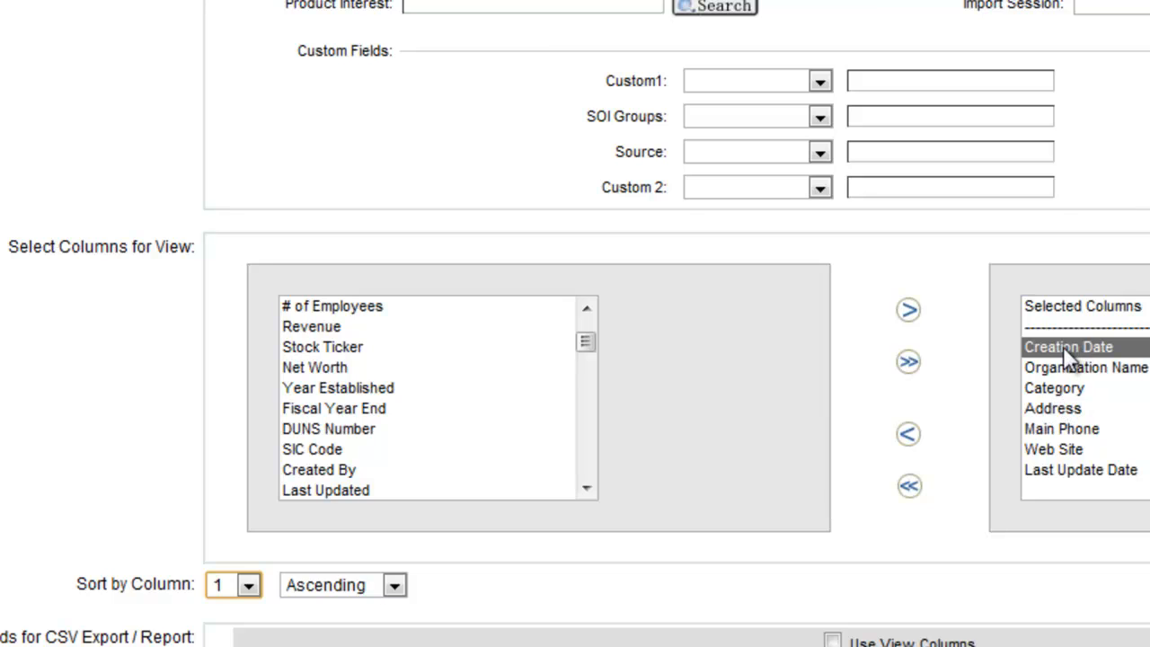
left_click(1078, 367)
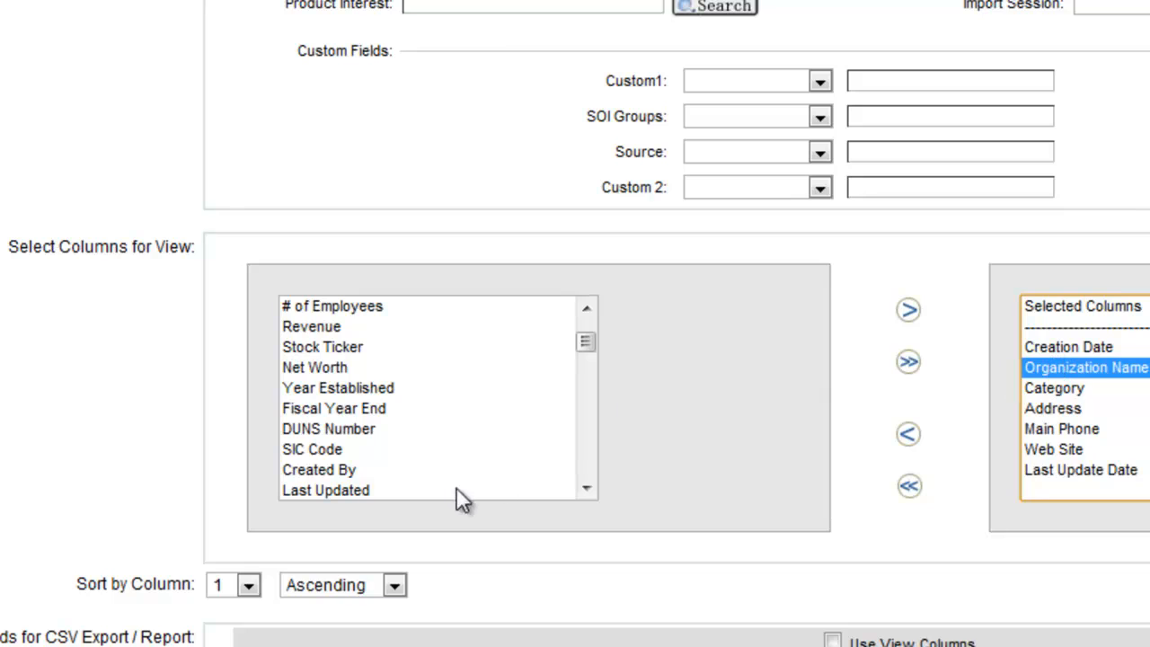
left_click(247, 584)
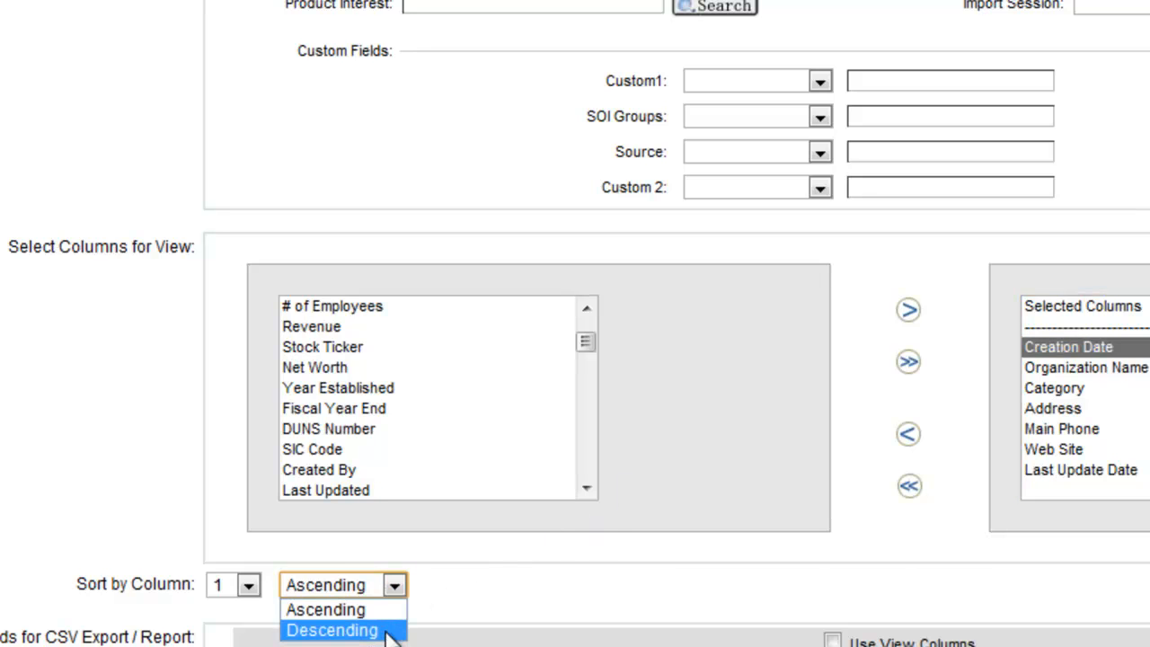
left_click(331, 629)
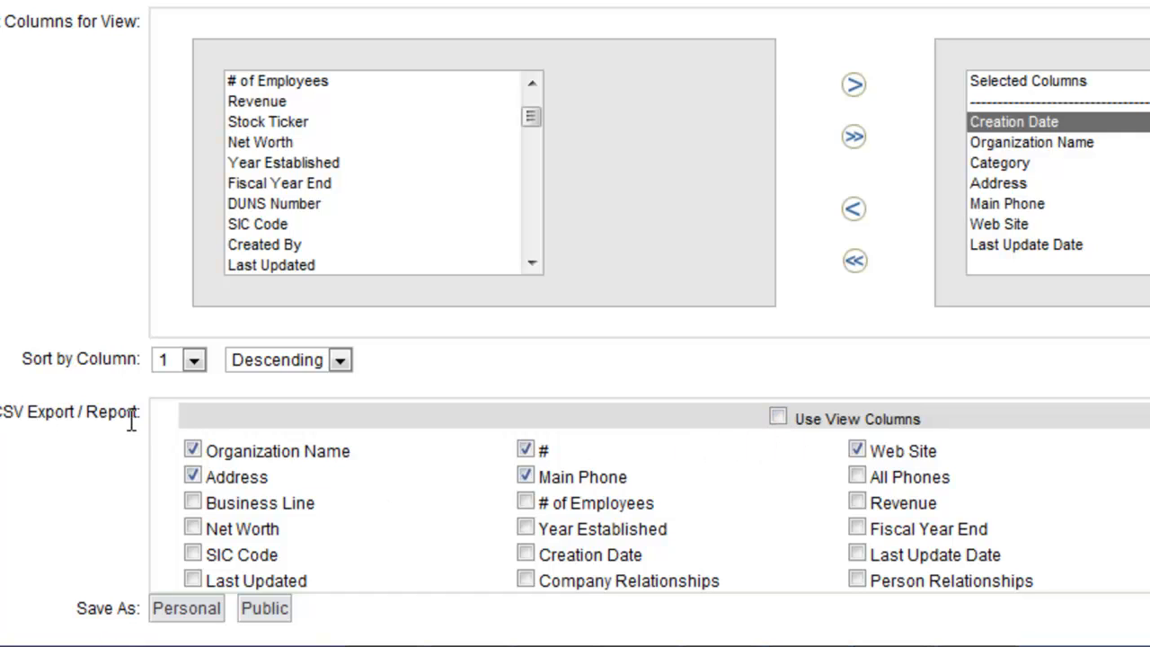
Tick Use View Columns so CSV export fields match the view's columns.
left_click(778, 418)
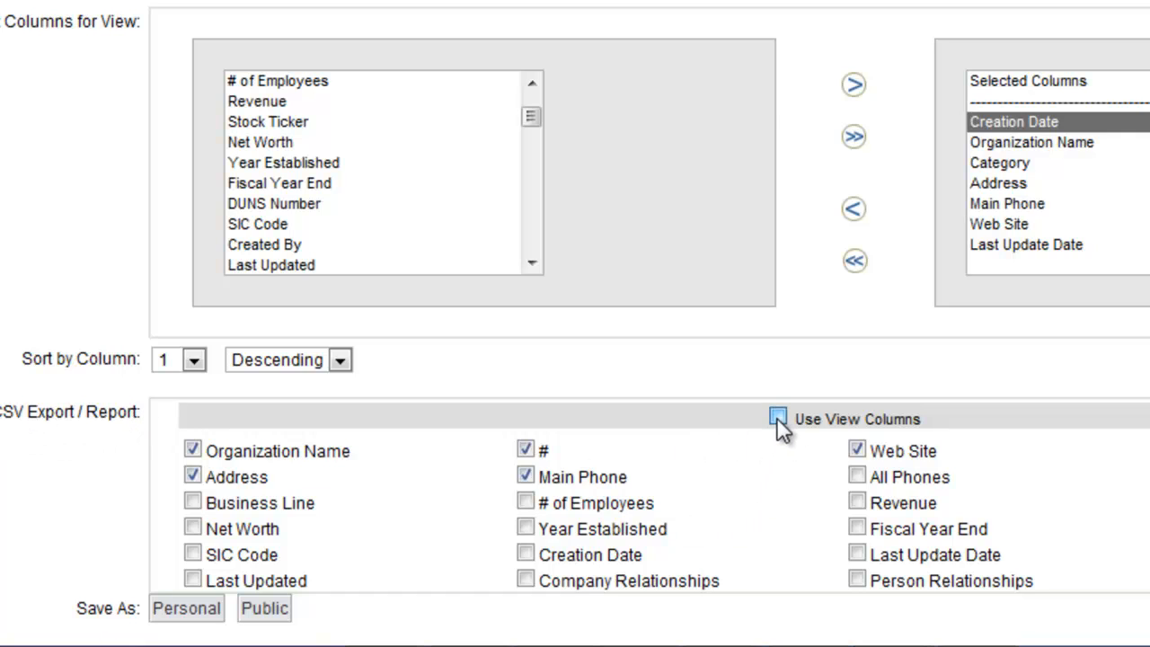
left_click(777, 417)
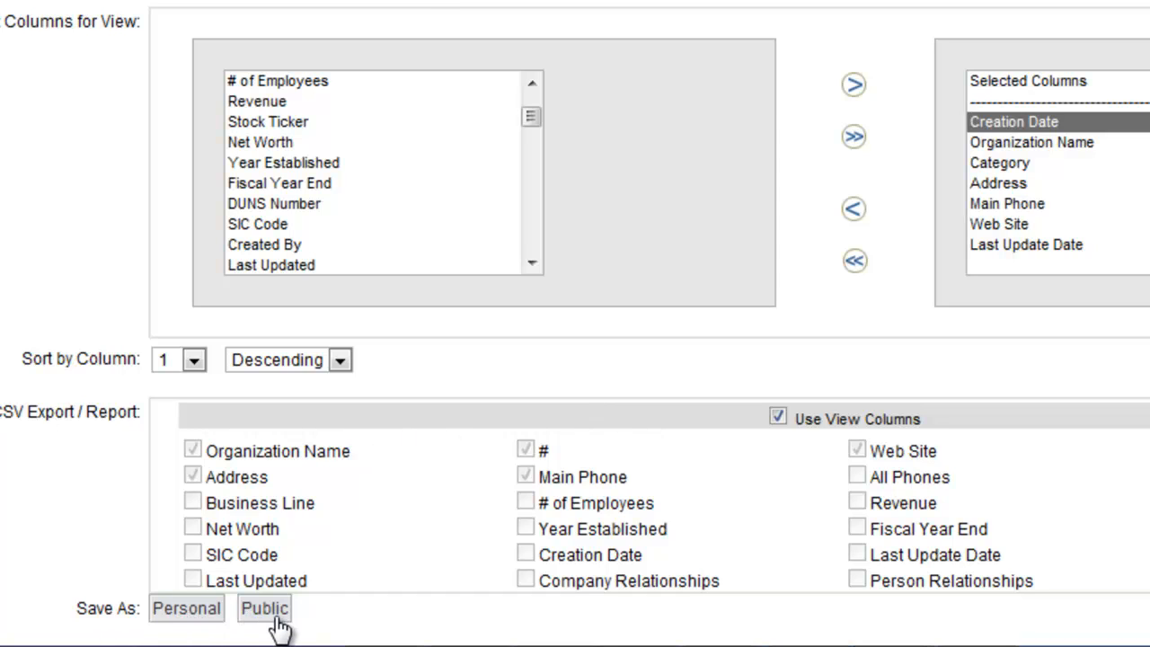
mouse_move(269, 619)
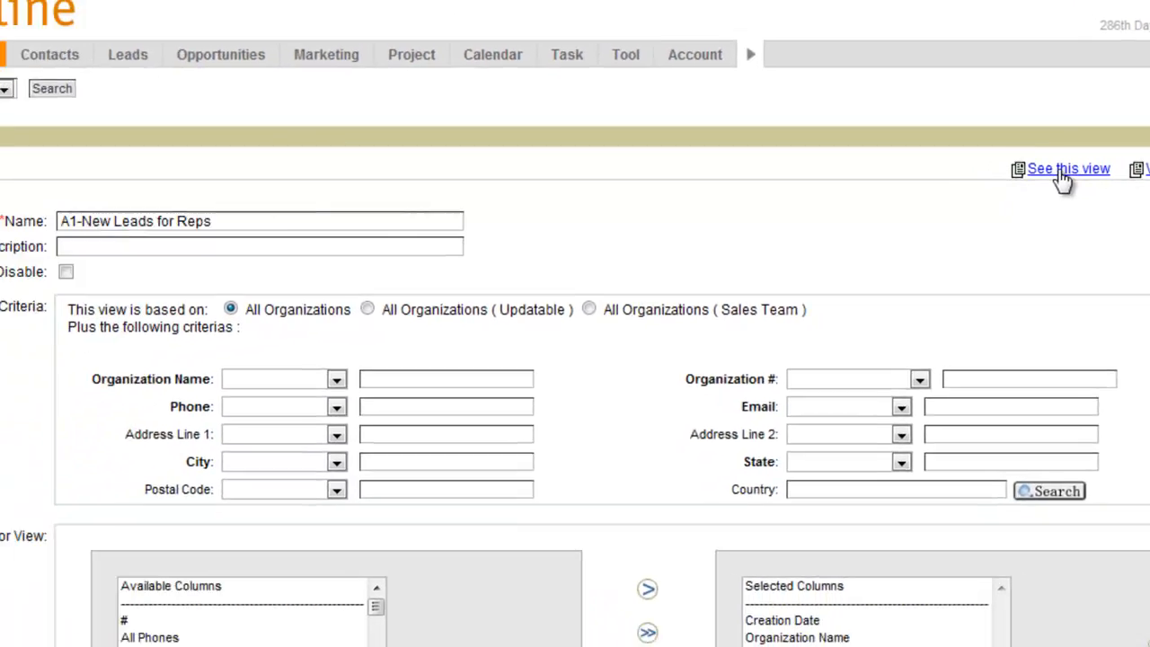
Preview the A1-New Leads for Reps results and return to Manage Views/Reports.
left_click(1068, 168)
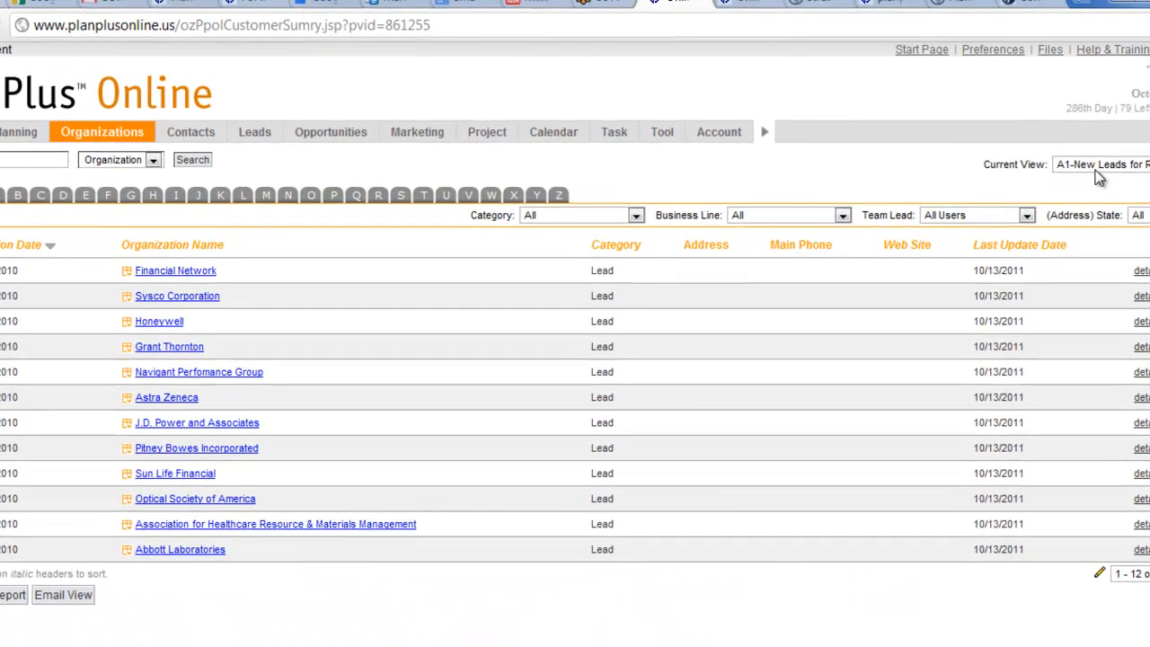
left_click(1100, 164)
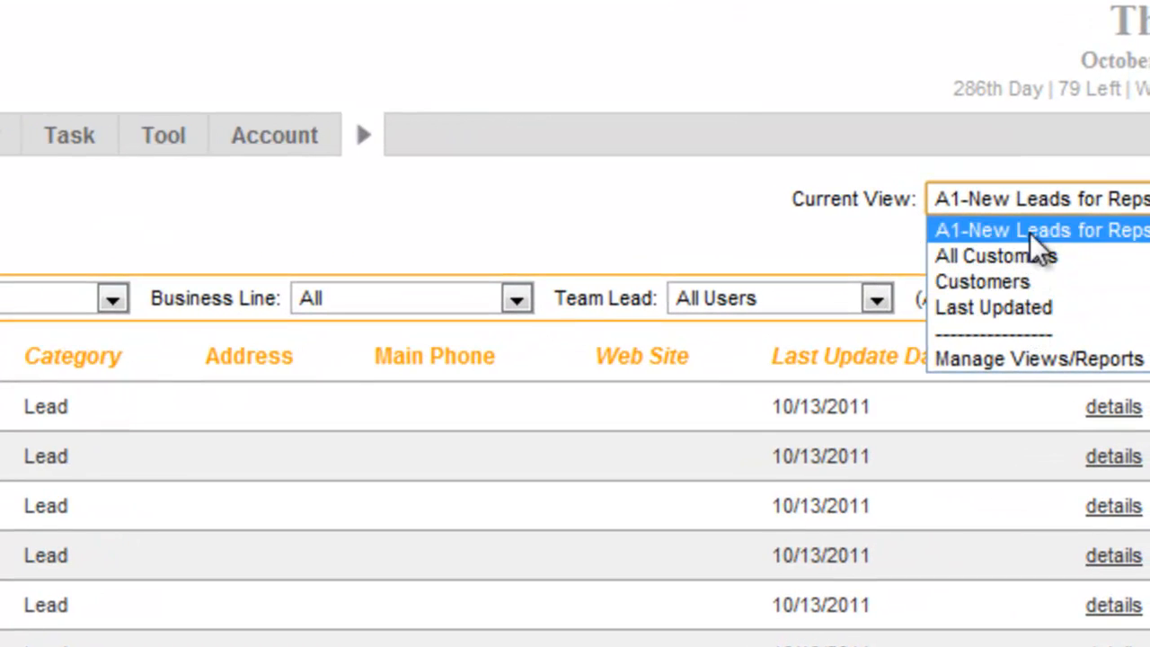
mouse_move(1037, 247)
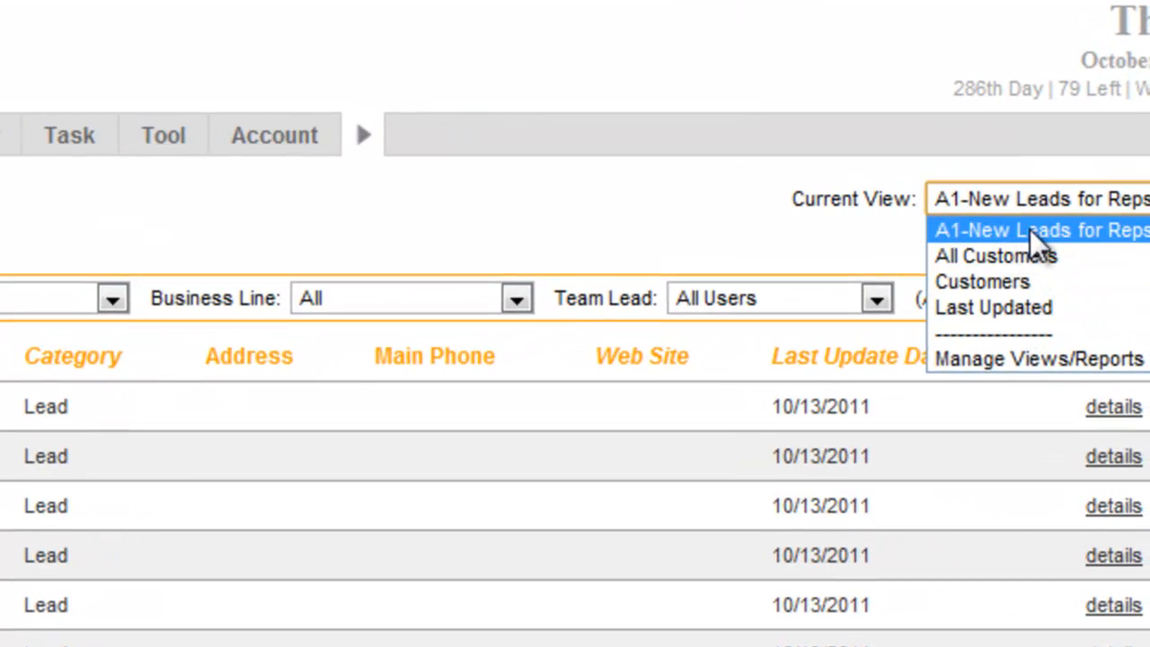
mouse_move(1014, 307)
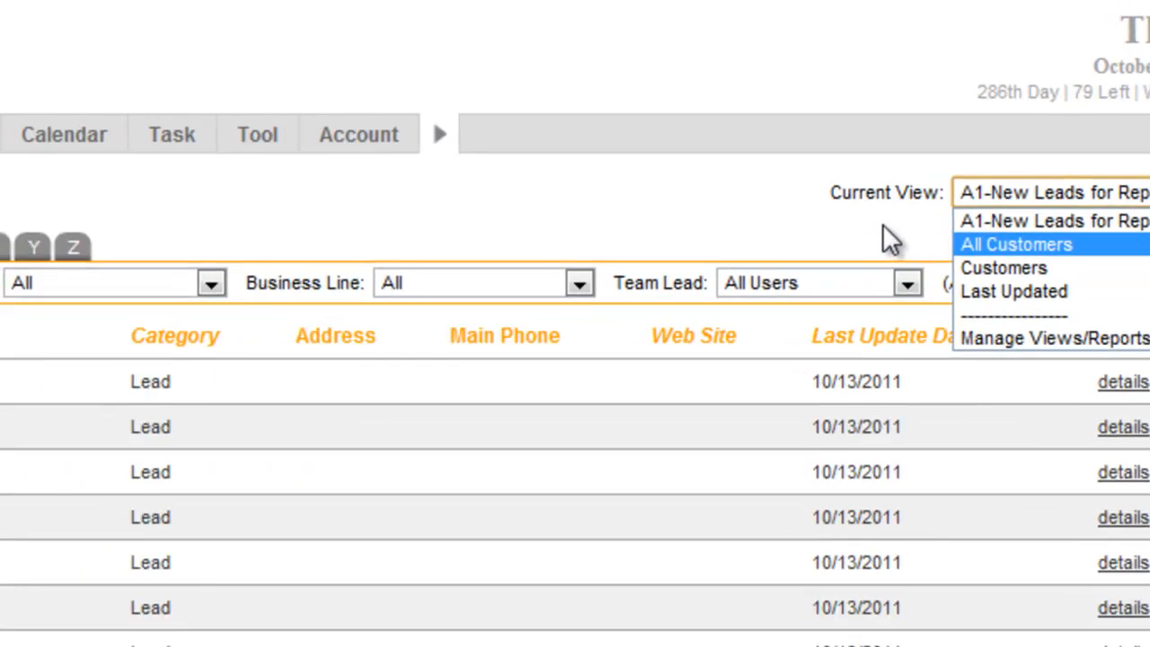
left_click(1015, 244)
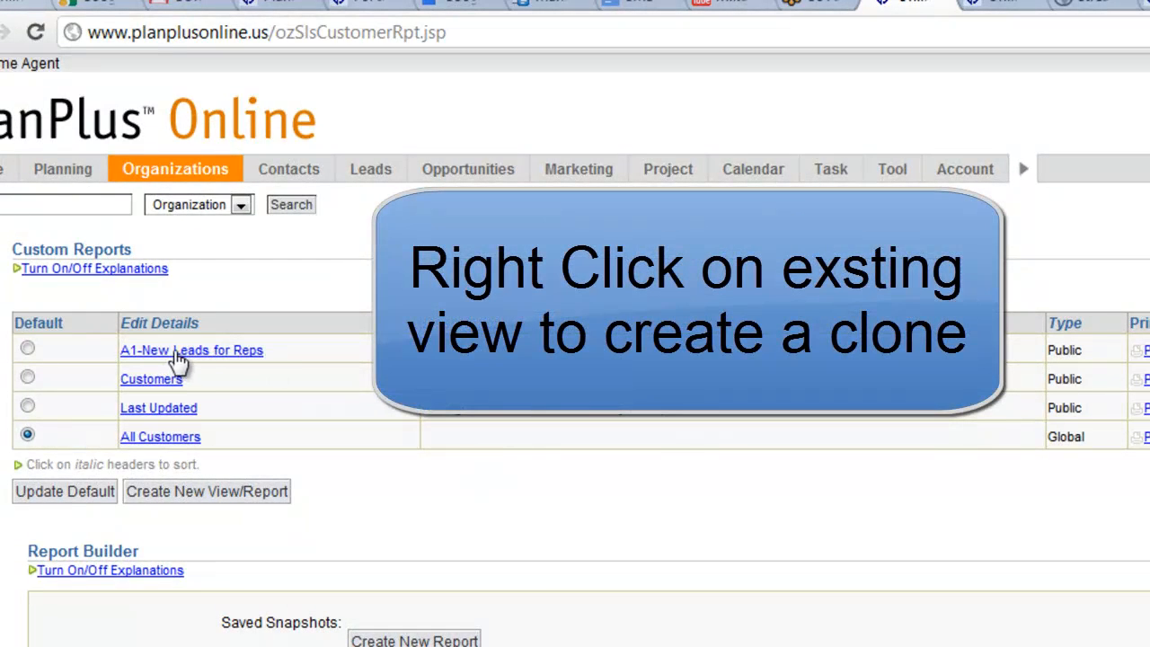
Clone the A1-New Leads for Reps view from the Custom Reports list.
right_click(191, 349)
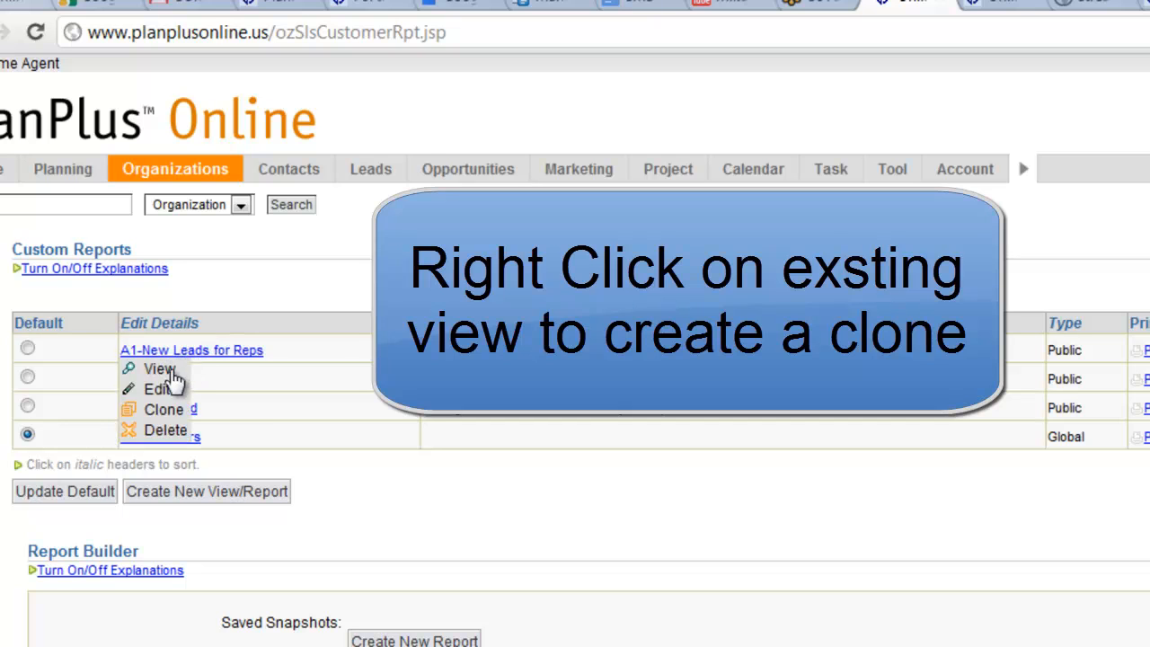
left_click(164, 409)
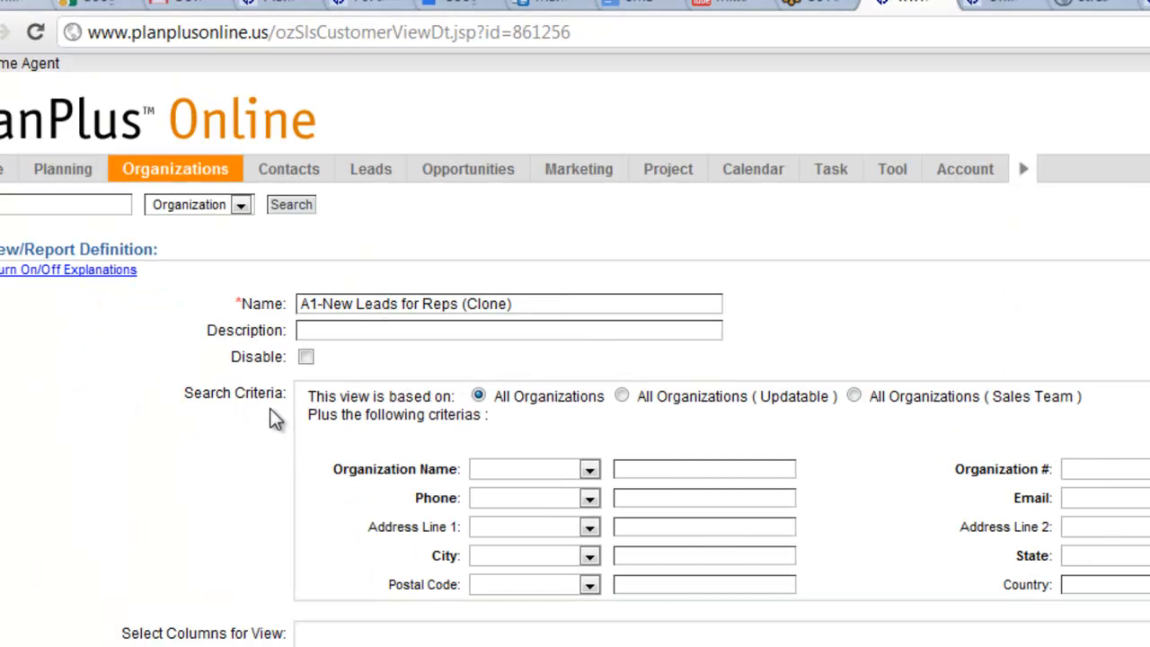
Rename the clone 'A2- Customer Follow Ups', filter to Customer category, and save as public.
left_click(519, 303)
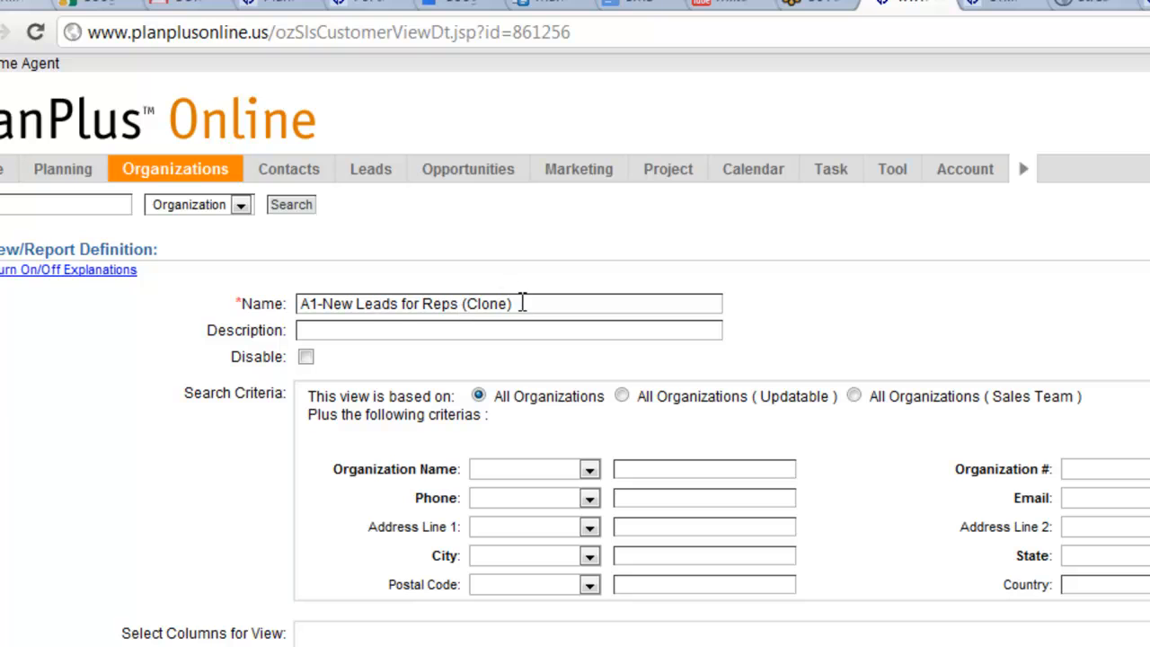
type("A")
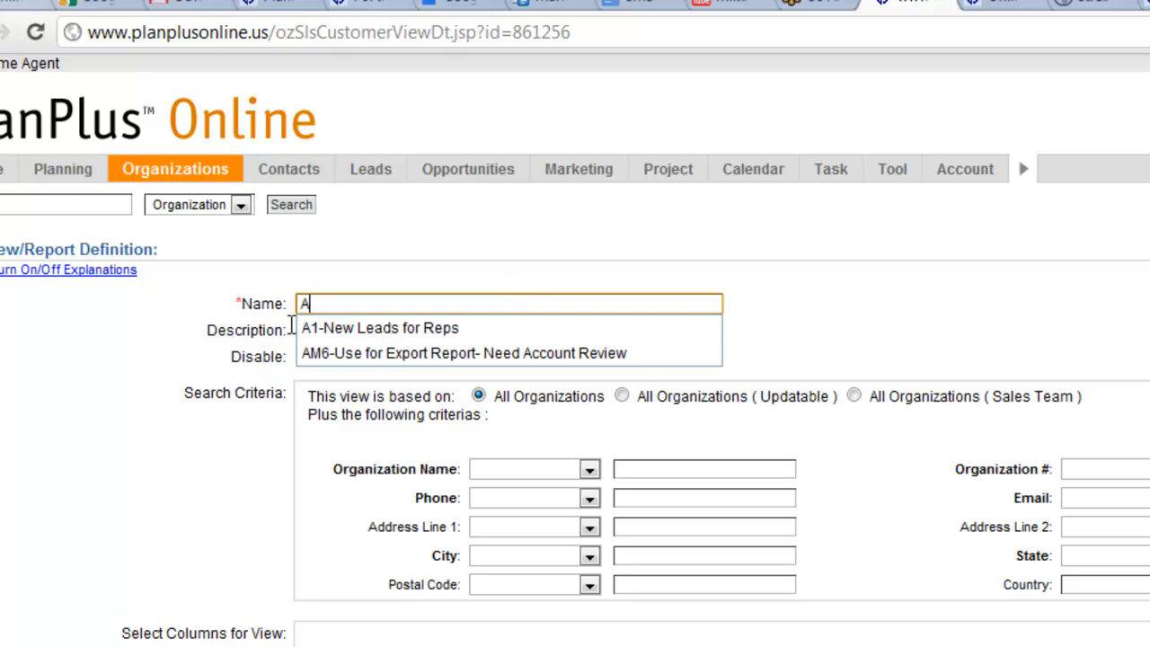
type("2- Customer Follow U")
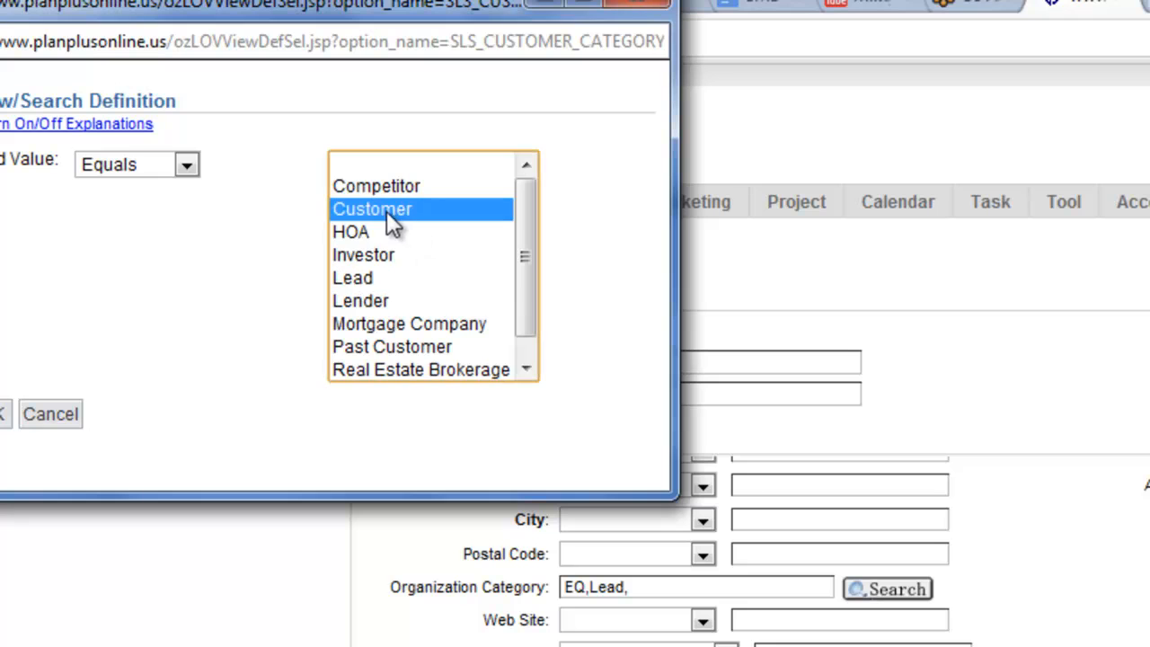
mouse_move(233, 11)
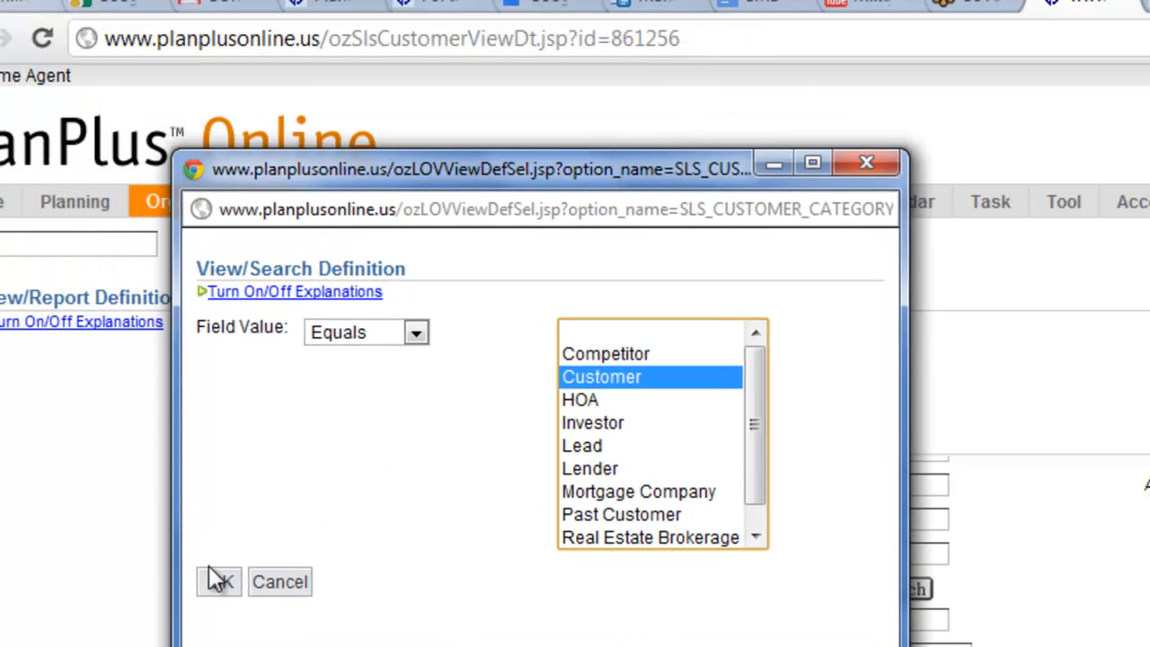
left_click(218, 581)
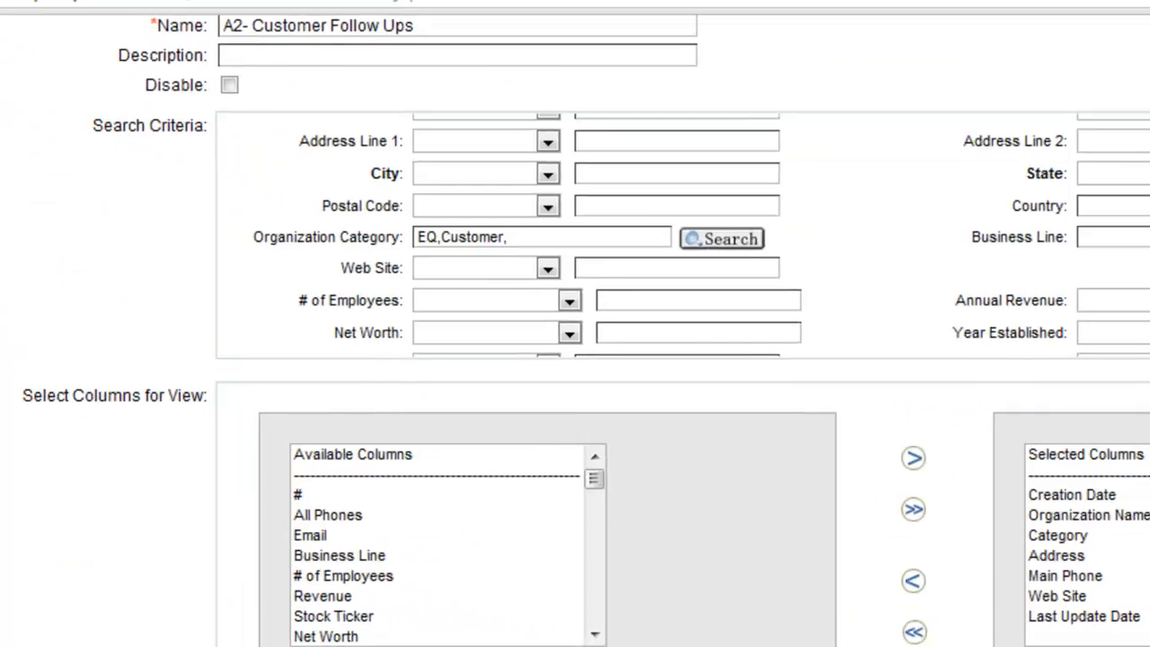
scroll("down", 3)
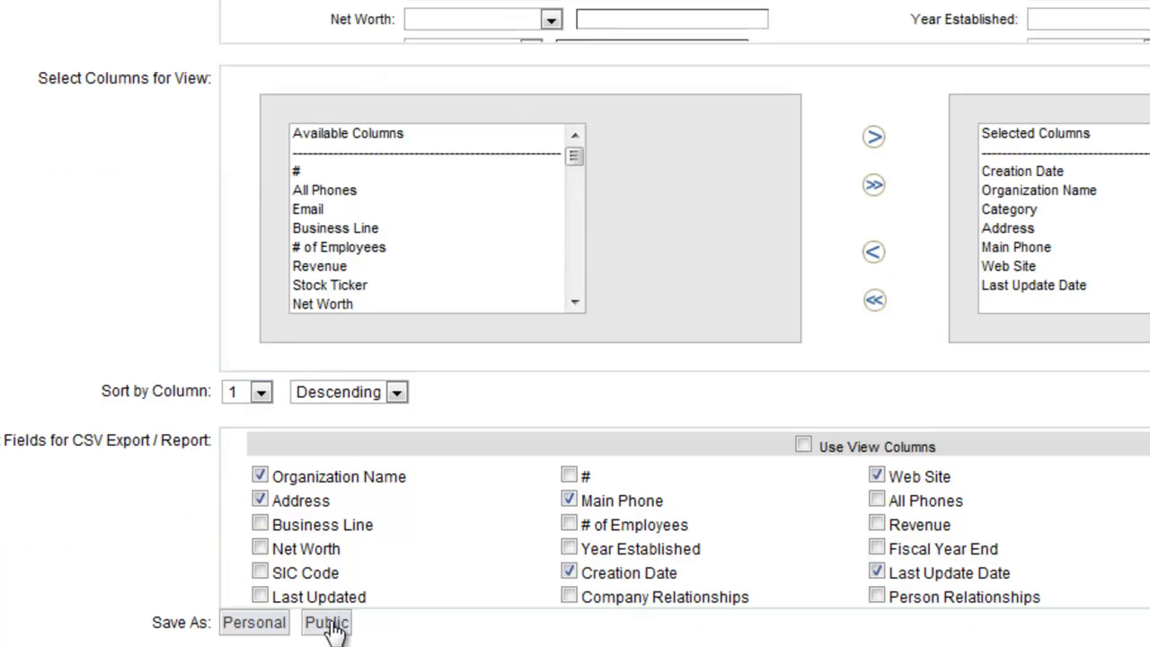
left_click(326, 621)
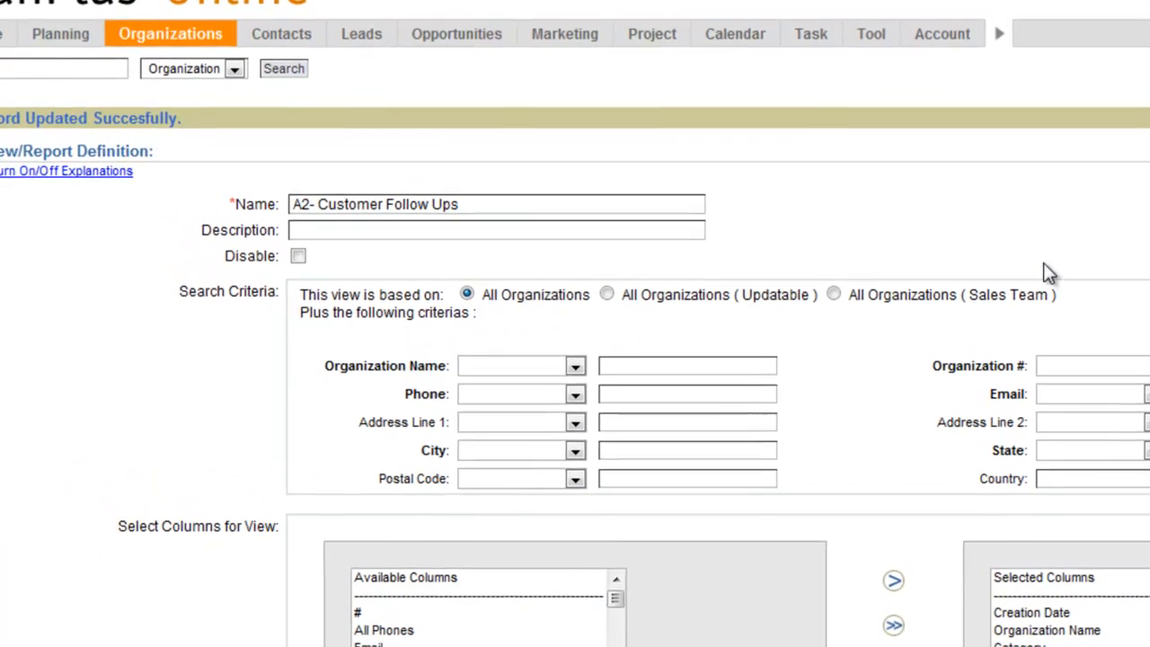
Open the Organizations Views/Reports page listing A1-New Leads for Reps and A2- Customer Follow Ups.
left_click(170, 33)
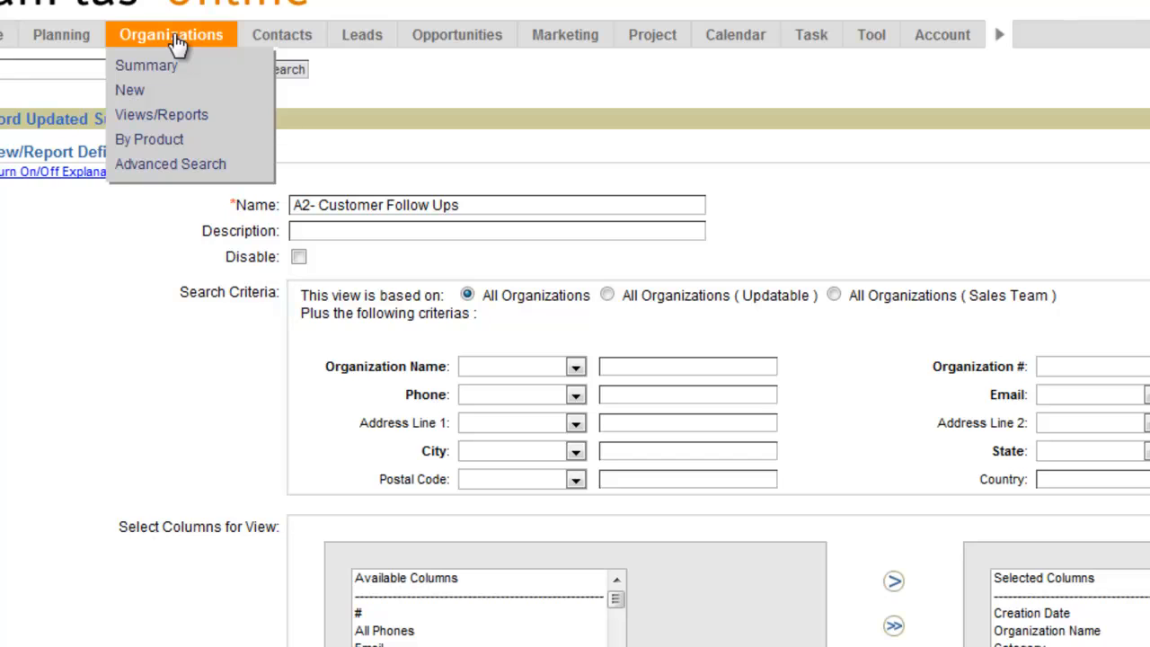
left_click(145, 65)
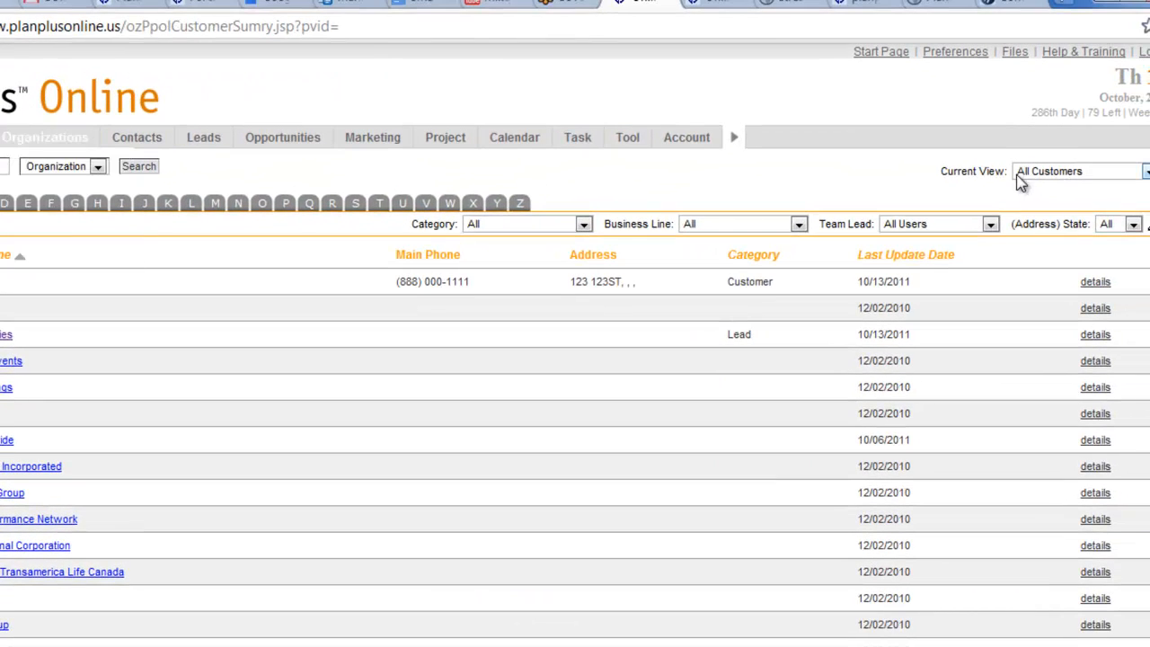
mouse_move(1055, 186)
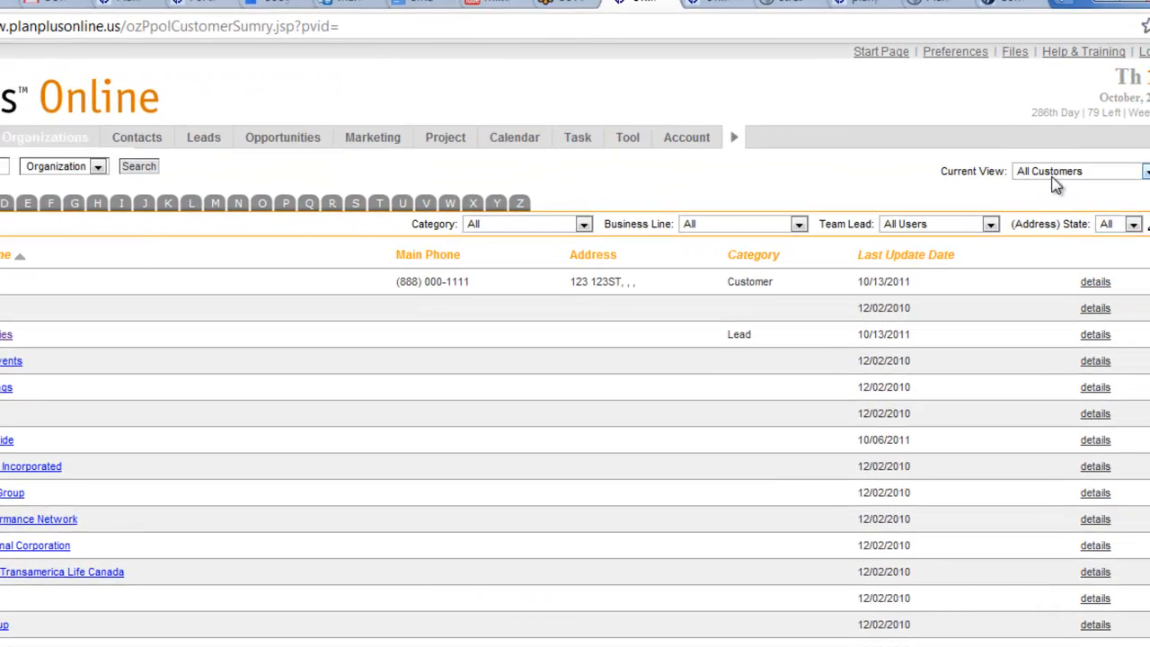
left_click(1073, 171)
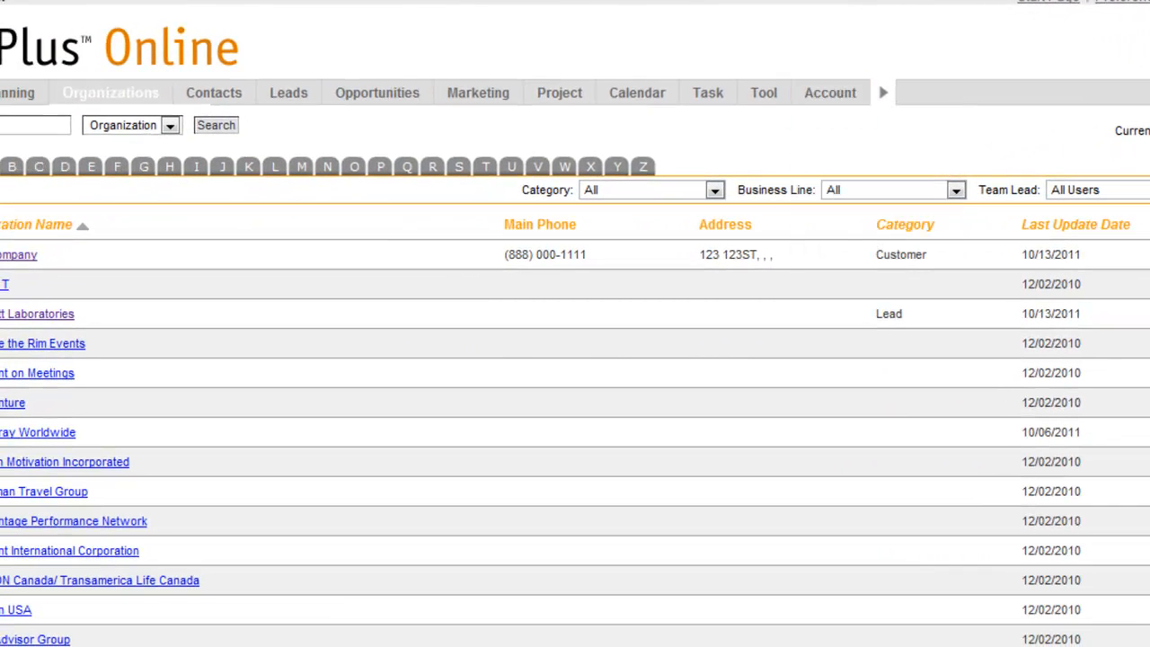
left_click(109, 93)
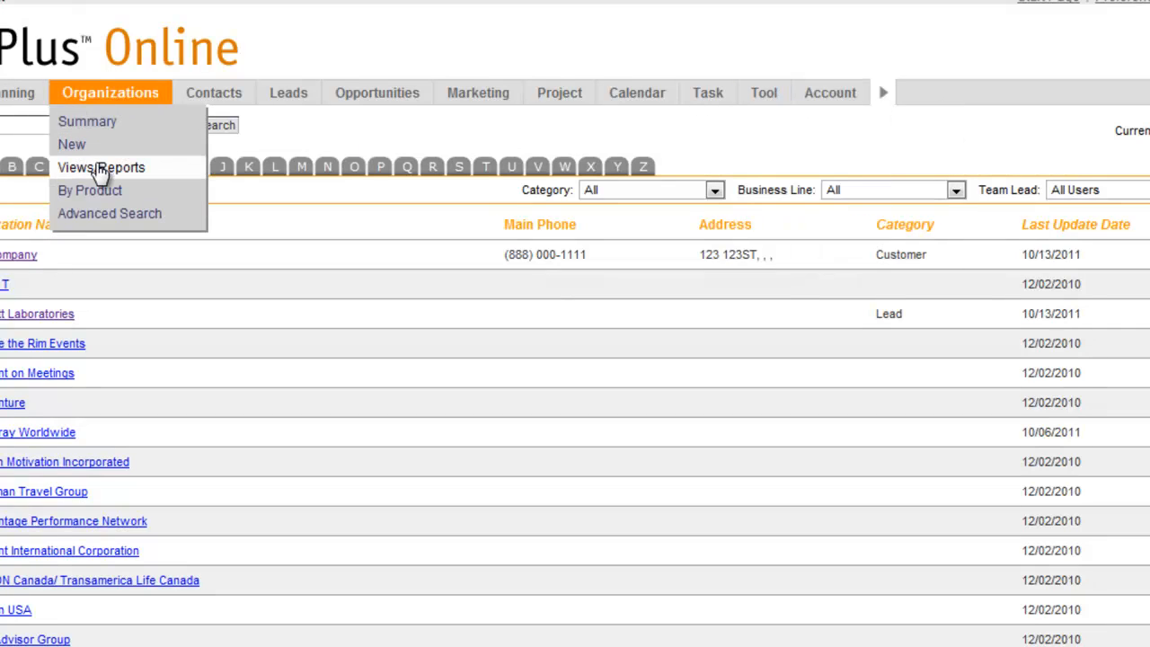
left_click(101, 167)
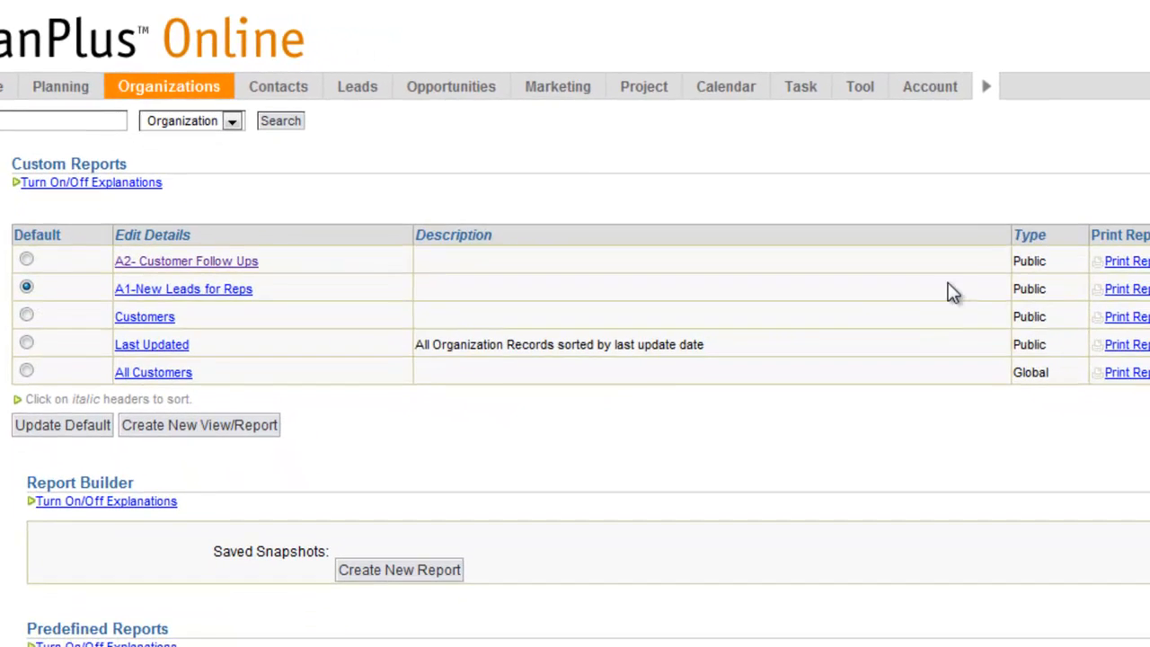
Open the Agent role's Access To Views editor from Account > Setup Roles.
left_click(929, 86)
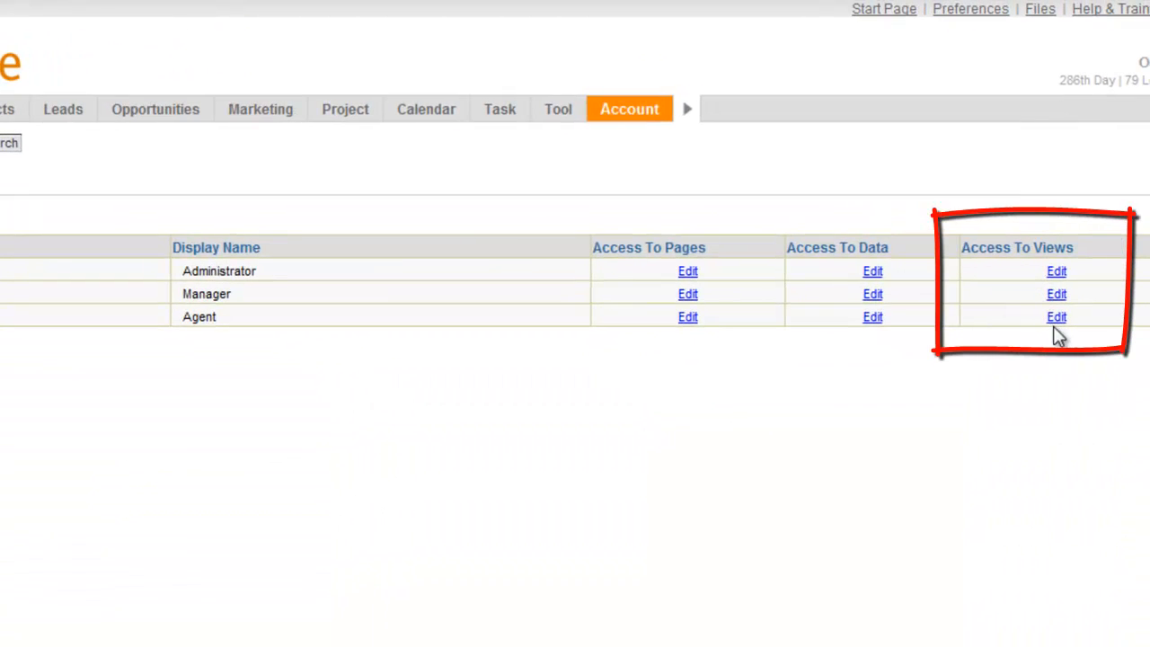
left_click(1055, 316)
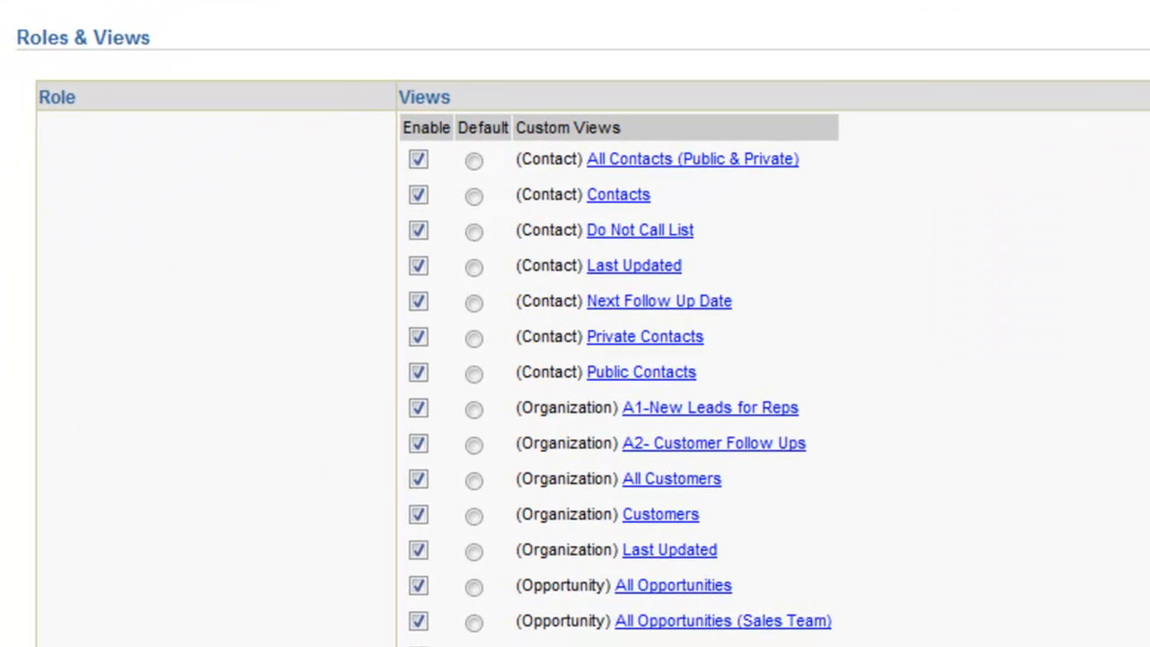
mouse_move(669, 427)
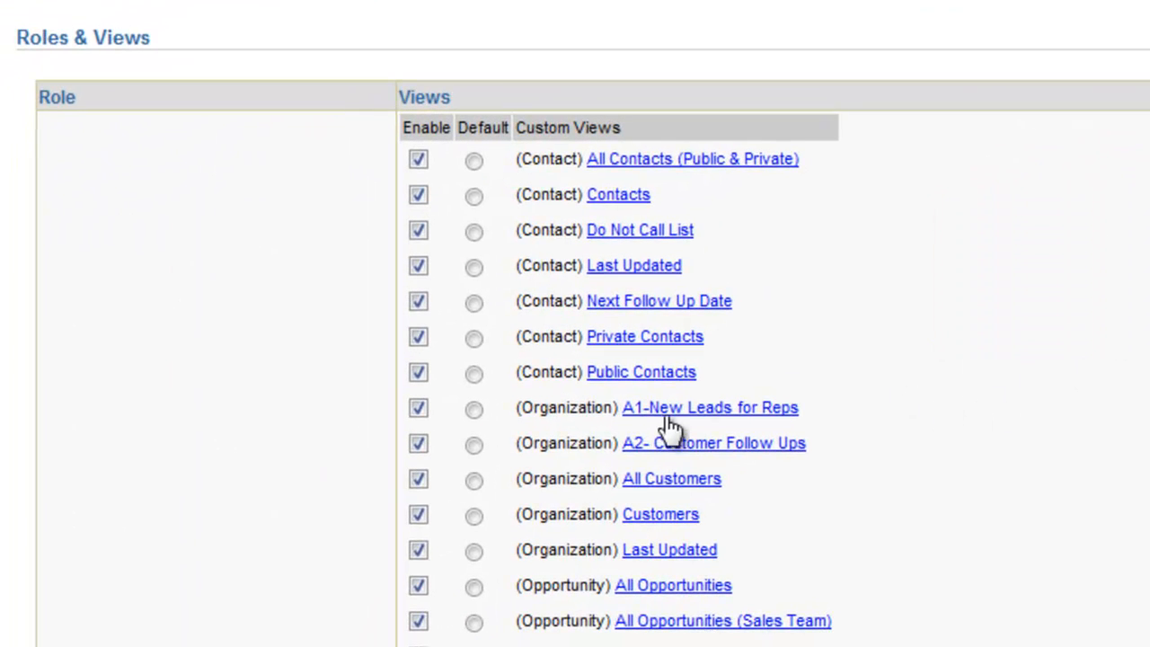
mouse_move(453, 431)
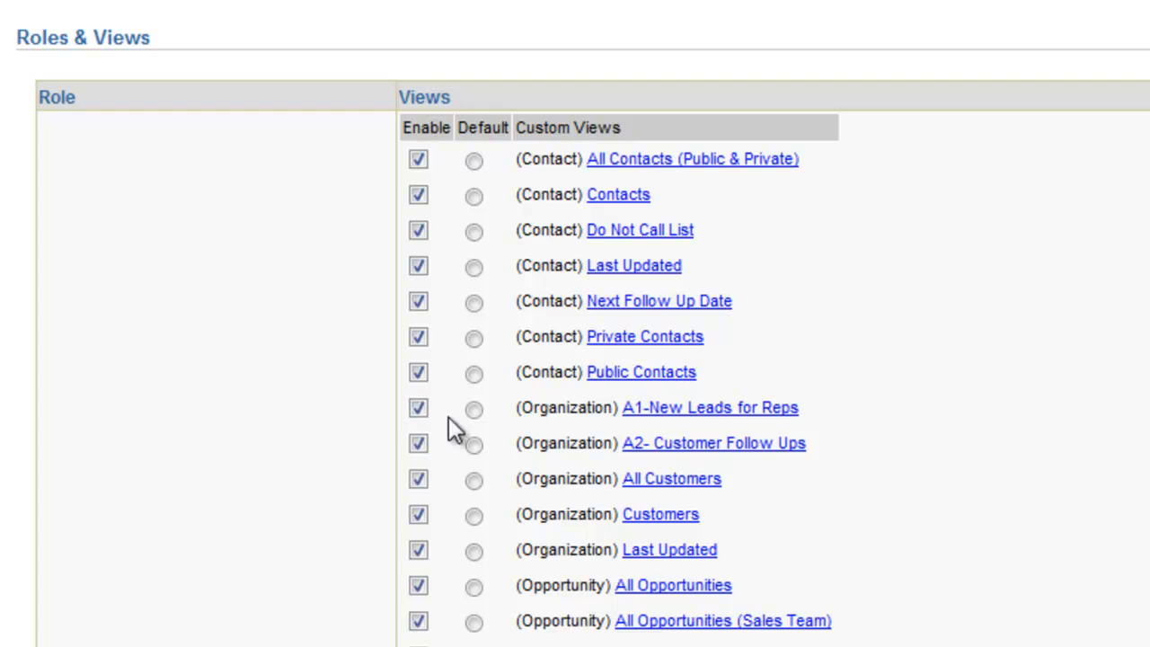
Make A1-New Leads for Reps the Agent default, disable All Customers, Customers and Last Updated, and submit.
left_click(473, 408)
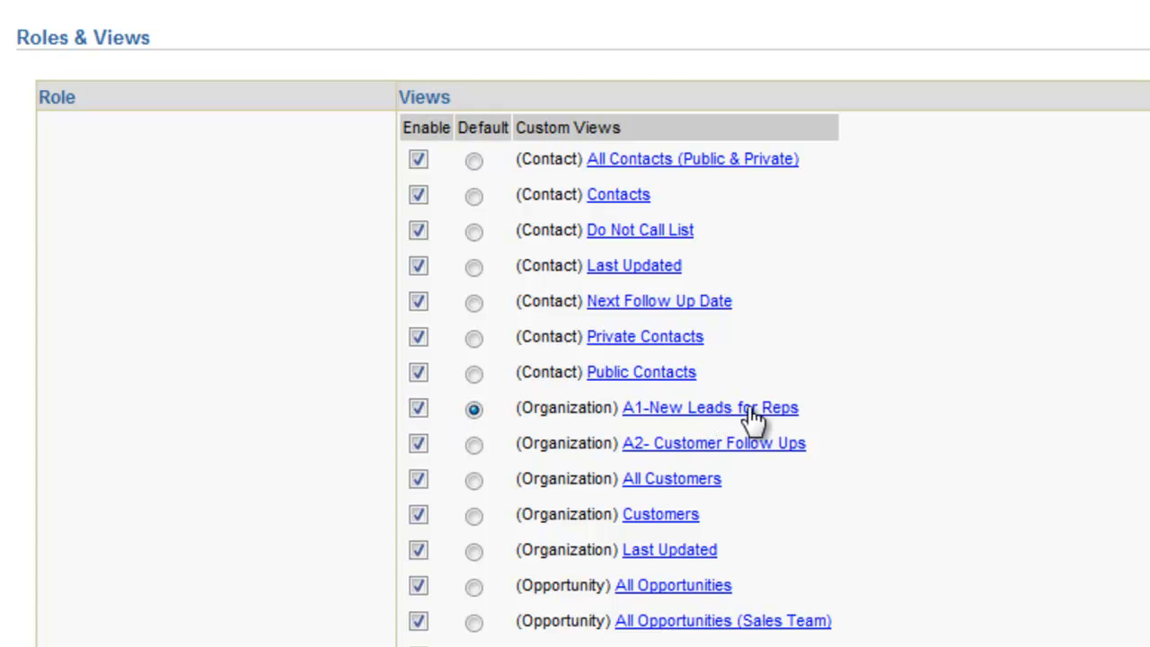
scroll("down", 3)
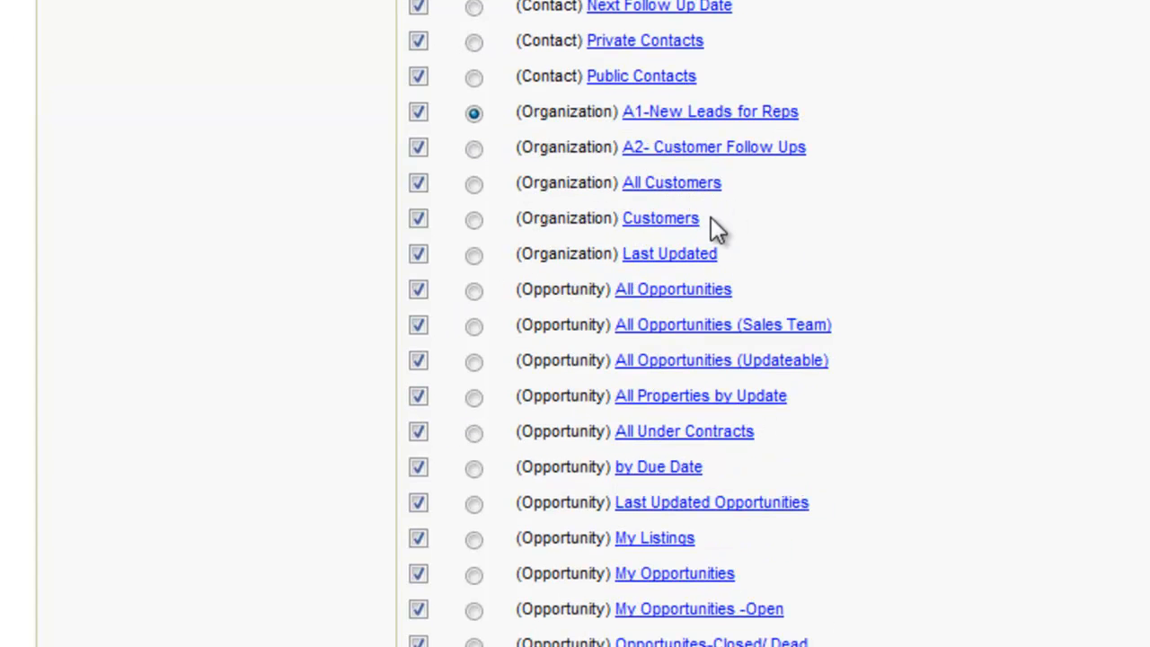
left_click(417, 183)
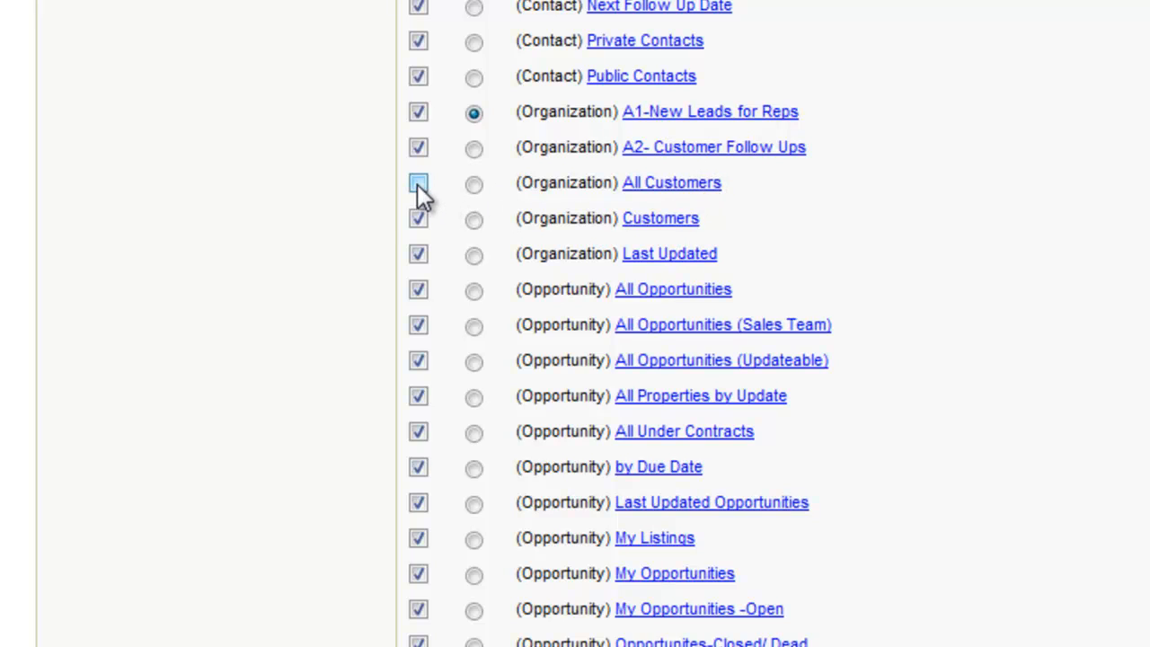
left_click(418, 183)
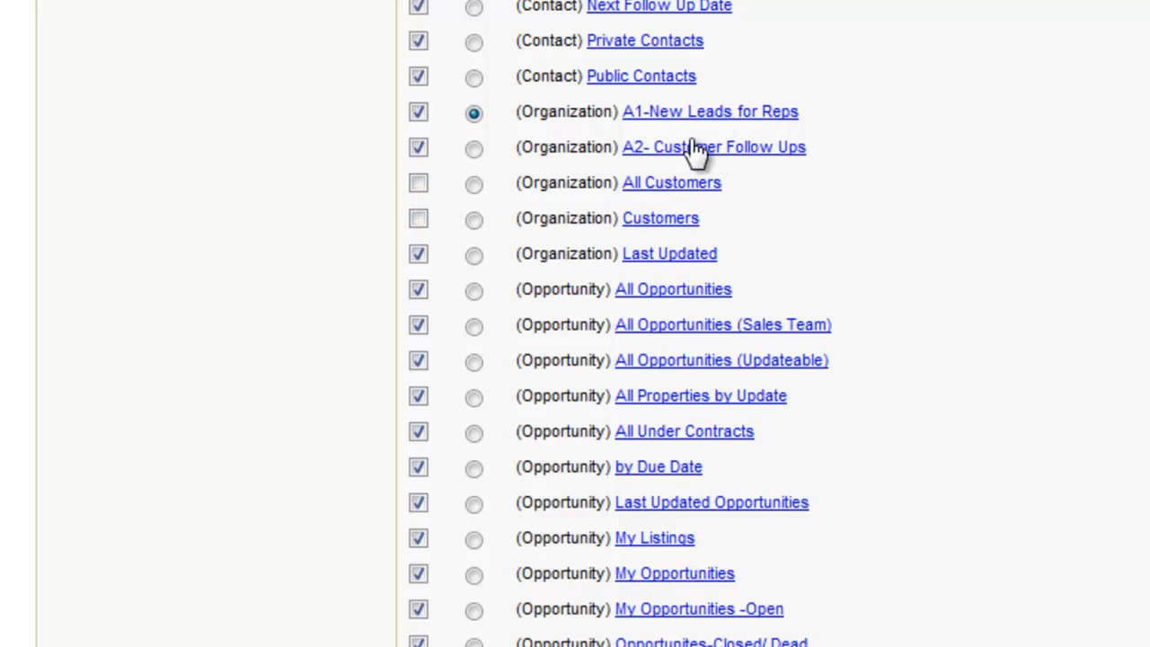
mouse_move(460, 260)
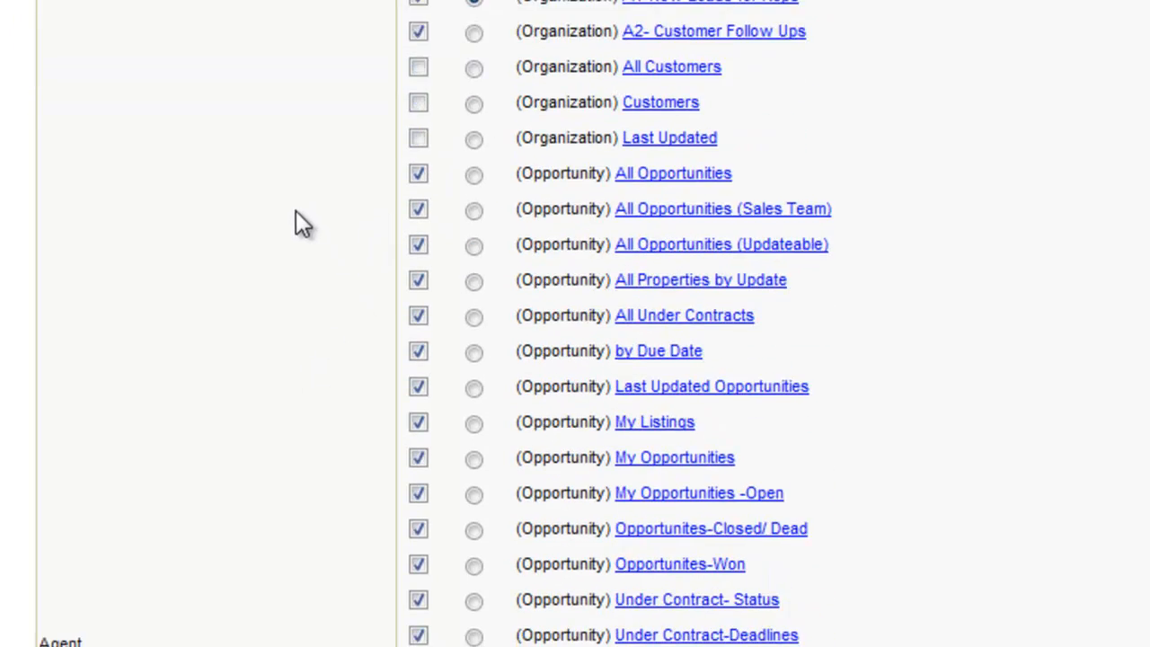
scroll("down", 3)
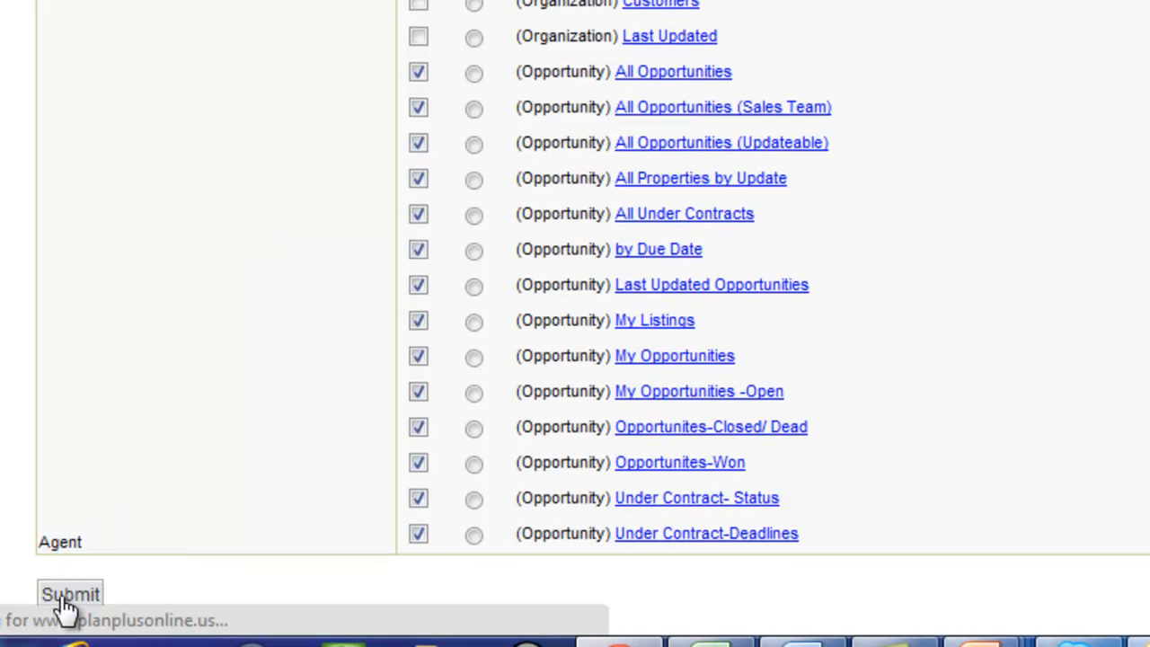
left_click(69, 594)
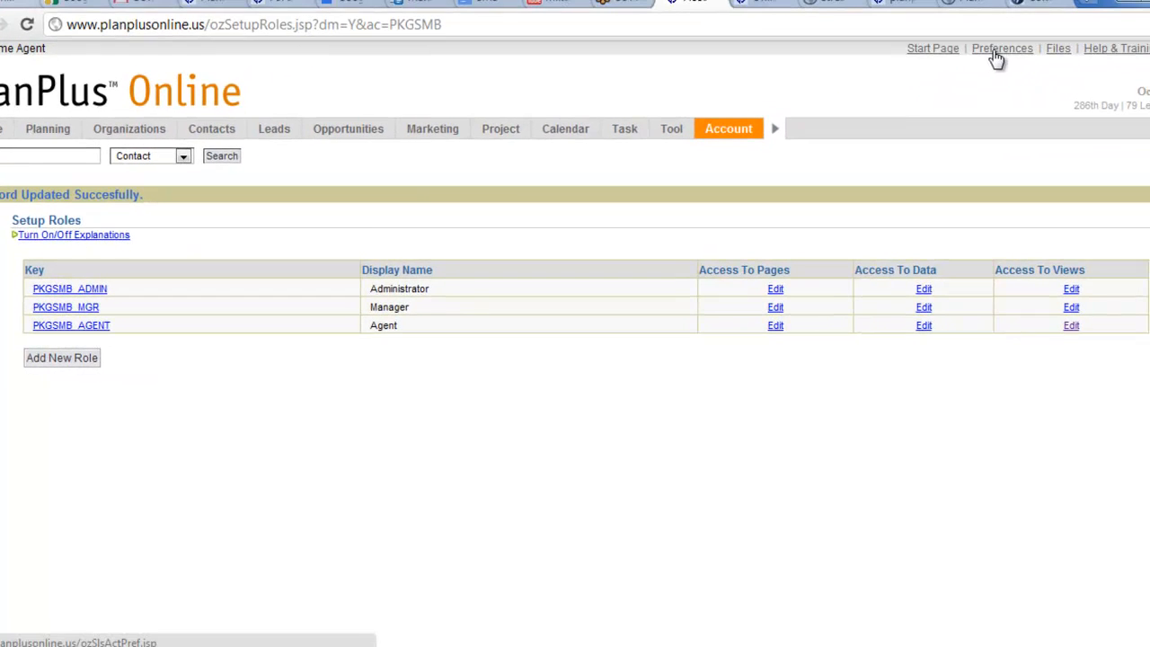
Switch to the Agent role in Preferences and view the Organizations list.
left_click(1001, 48)
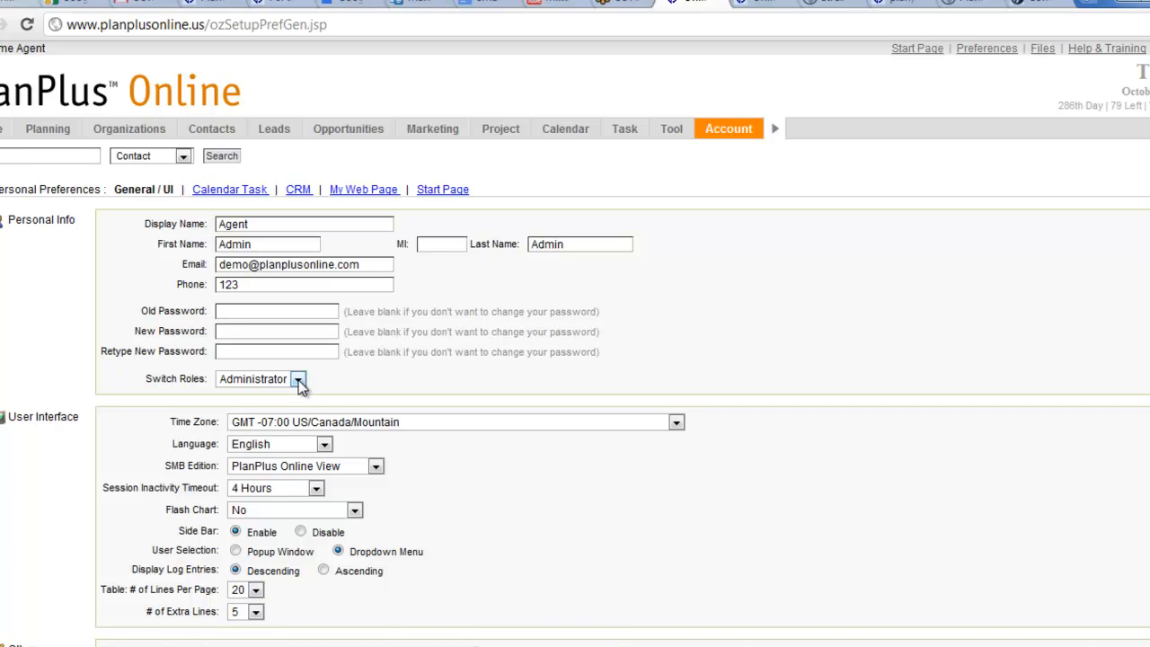
left_click(299, 379)
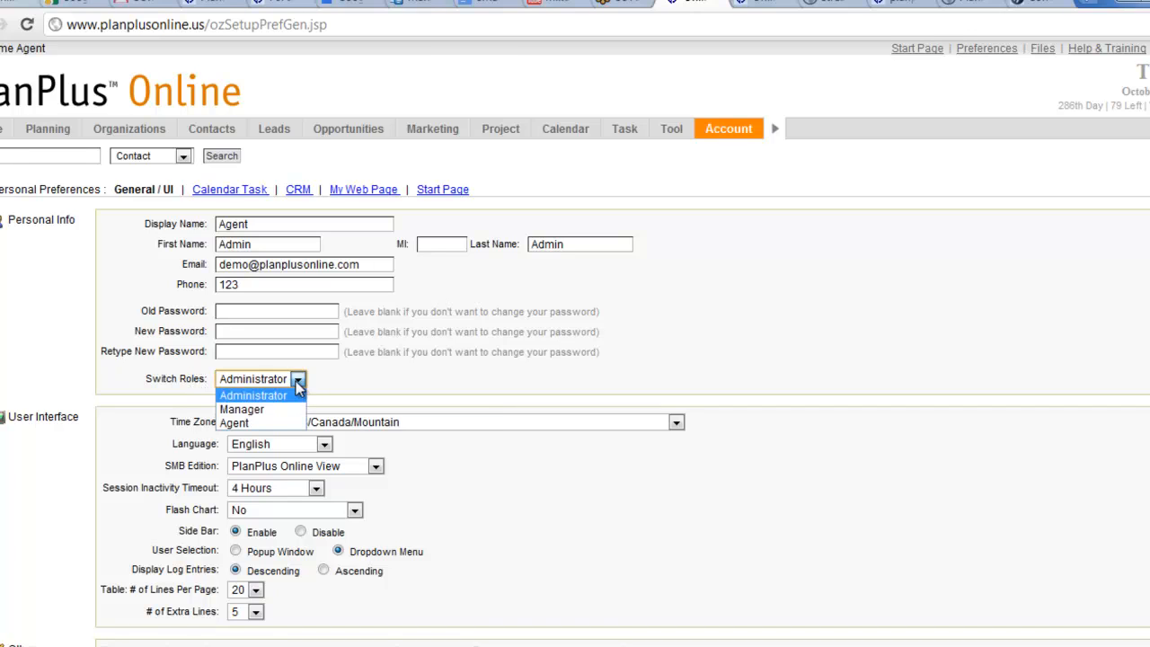
left_click(234, 422)
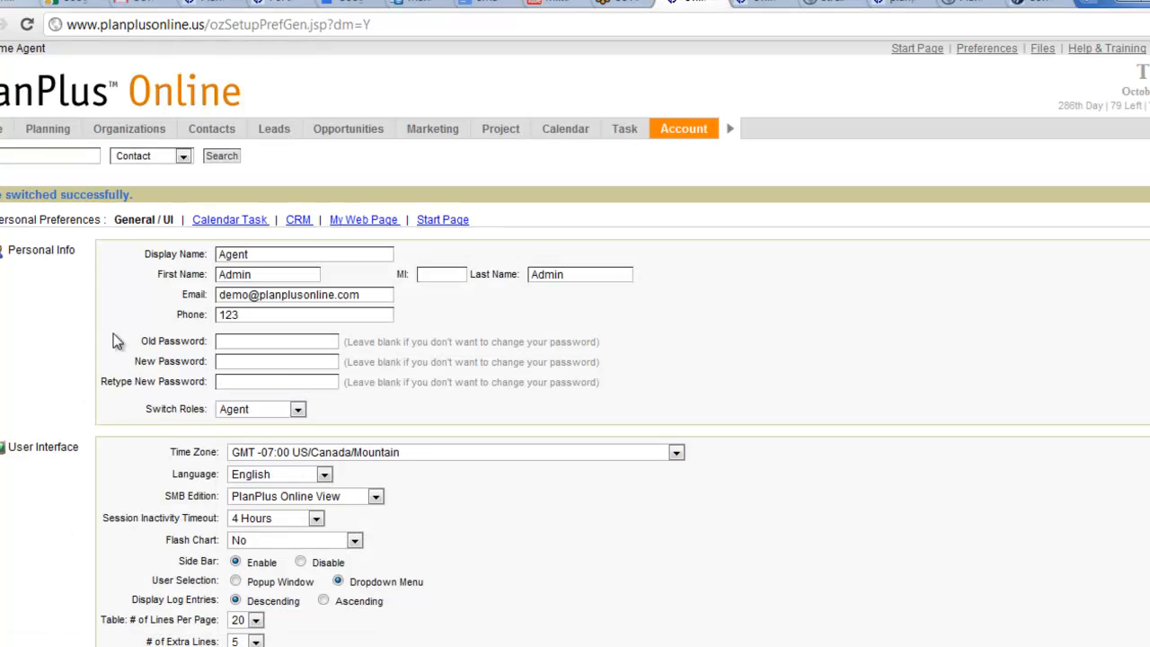
left_click(128, 128)
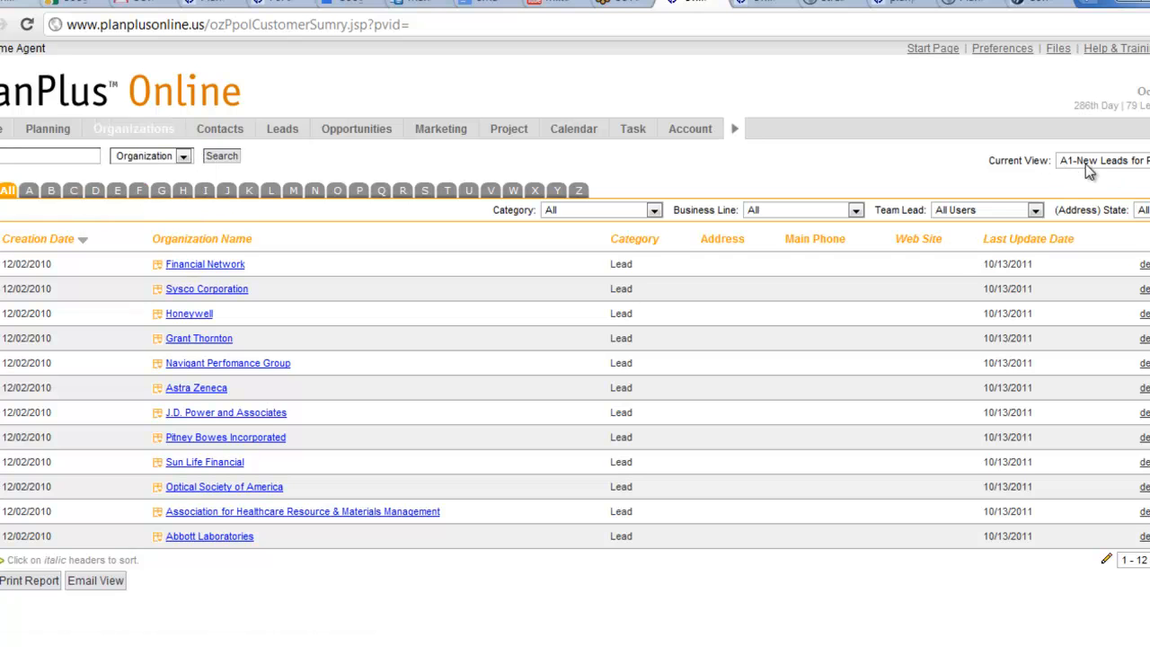
Confirm the Current View dropdown offers only A1-New Leads for Reps and A2- Customer Follow Ups.
left_click(1100, 159)
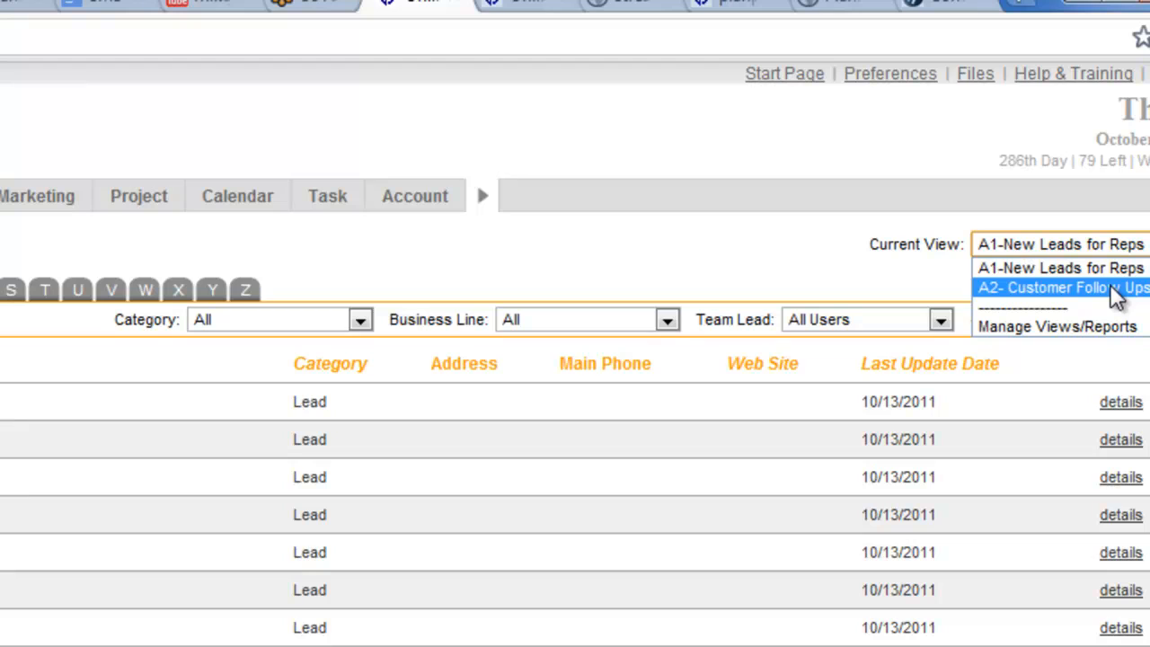
mouse_move(1060, 268)
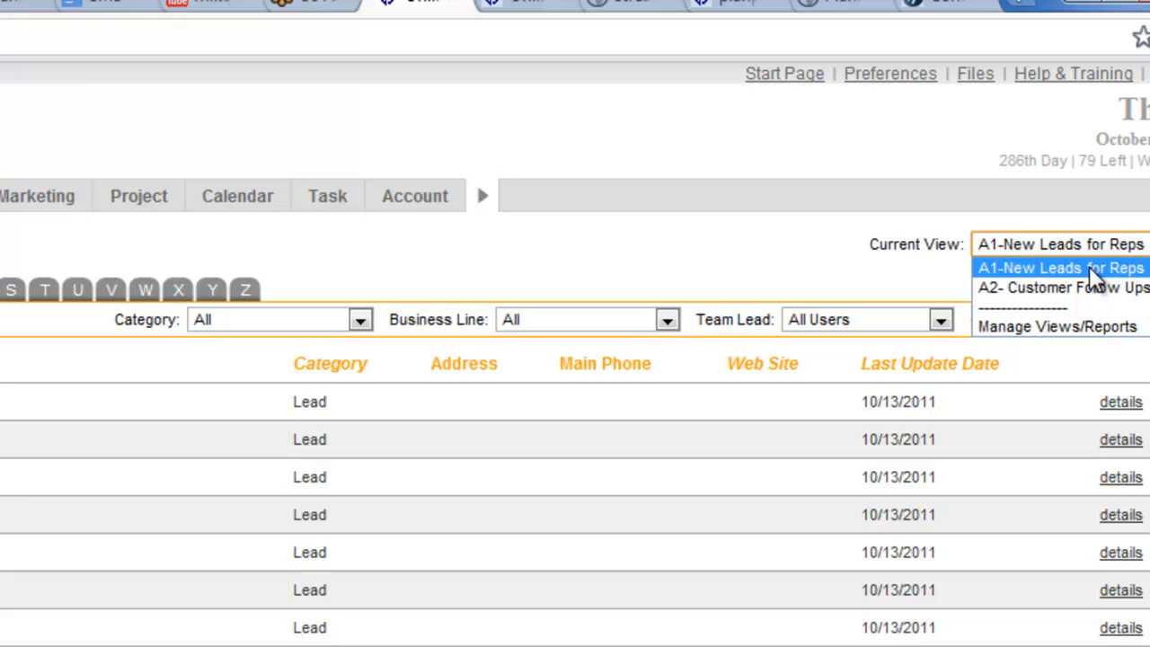
mouse_move(1042, 287)
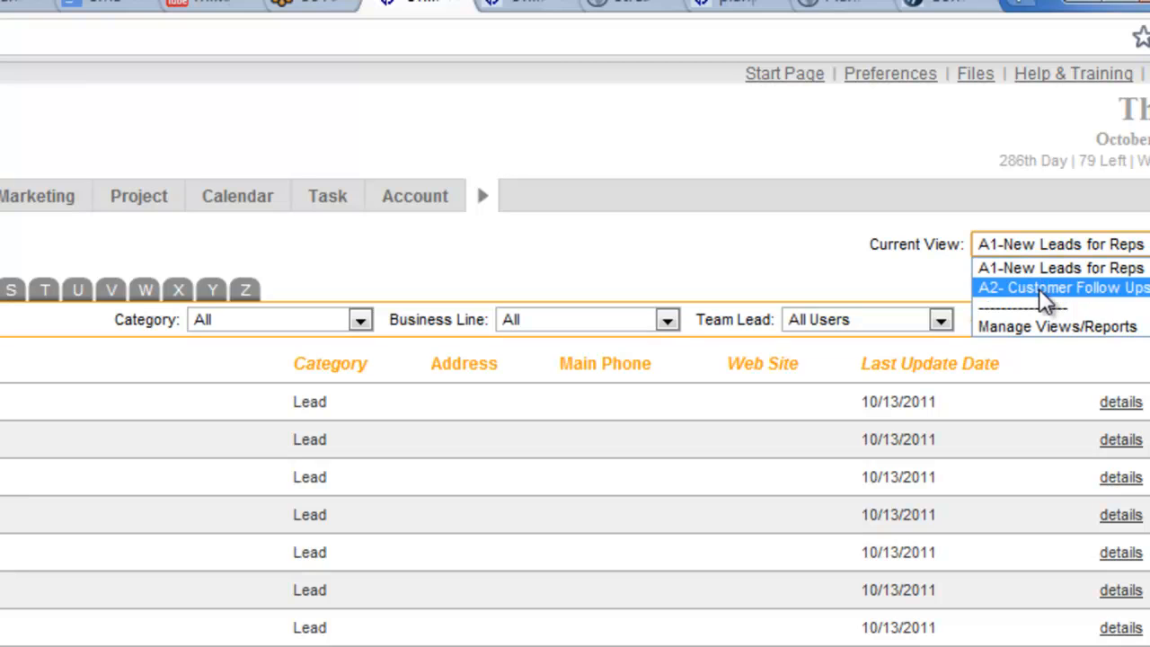
mouse_move(1046, 292)
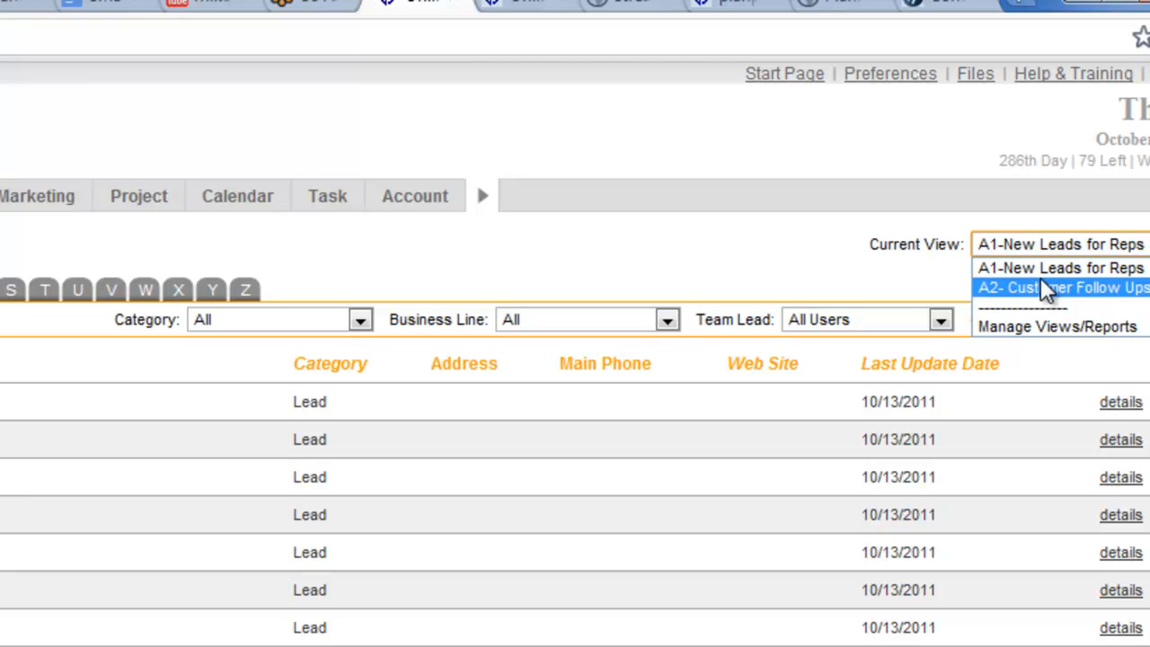
mouse_move(1060, 268)
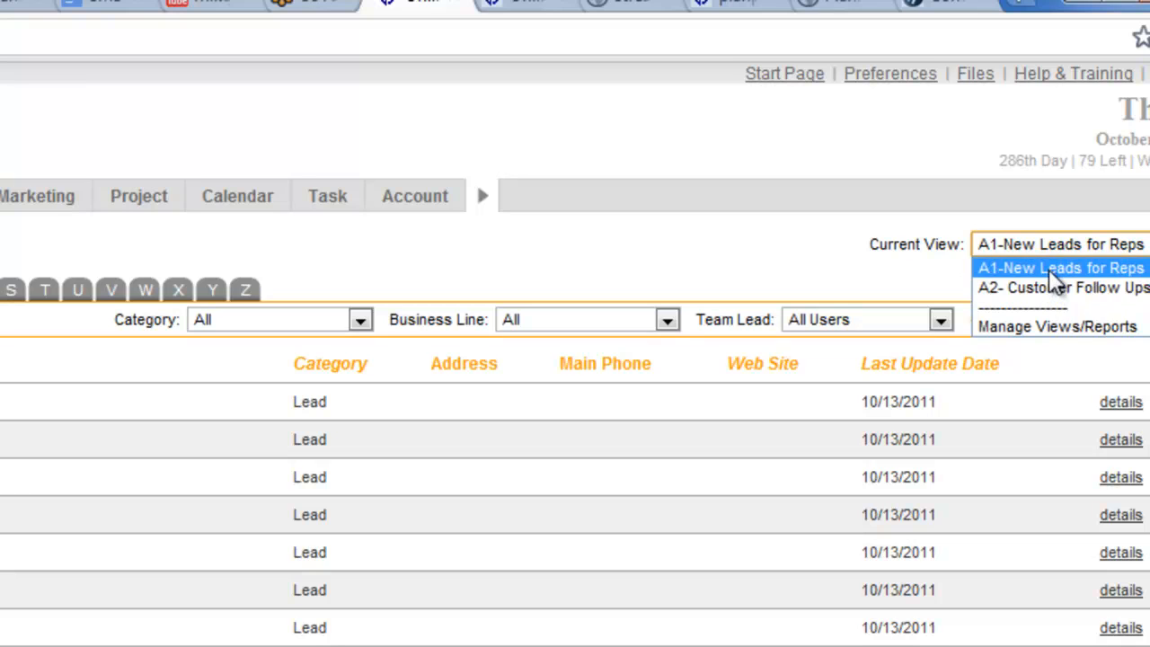
mouse_move(1056, 287)
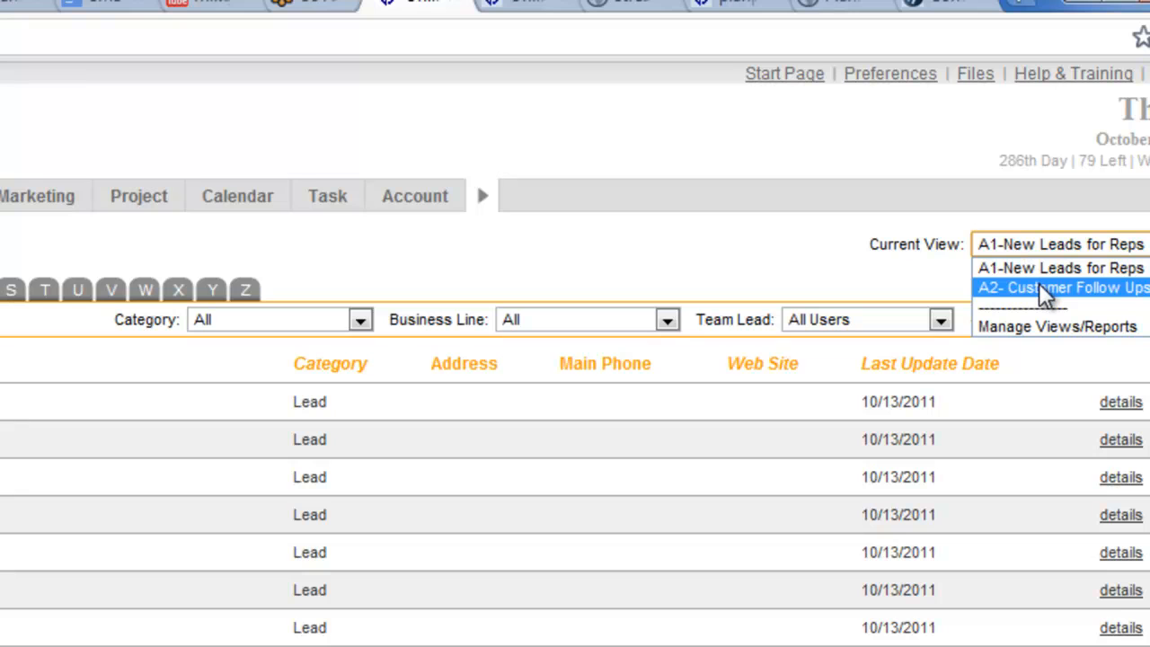
mouse_move(872, 283)
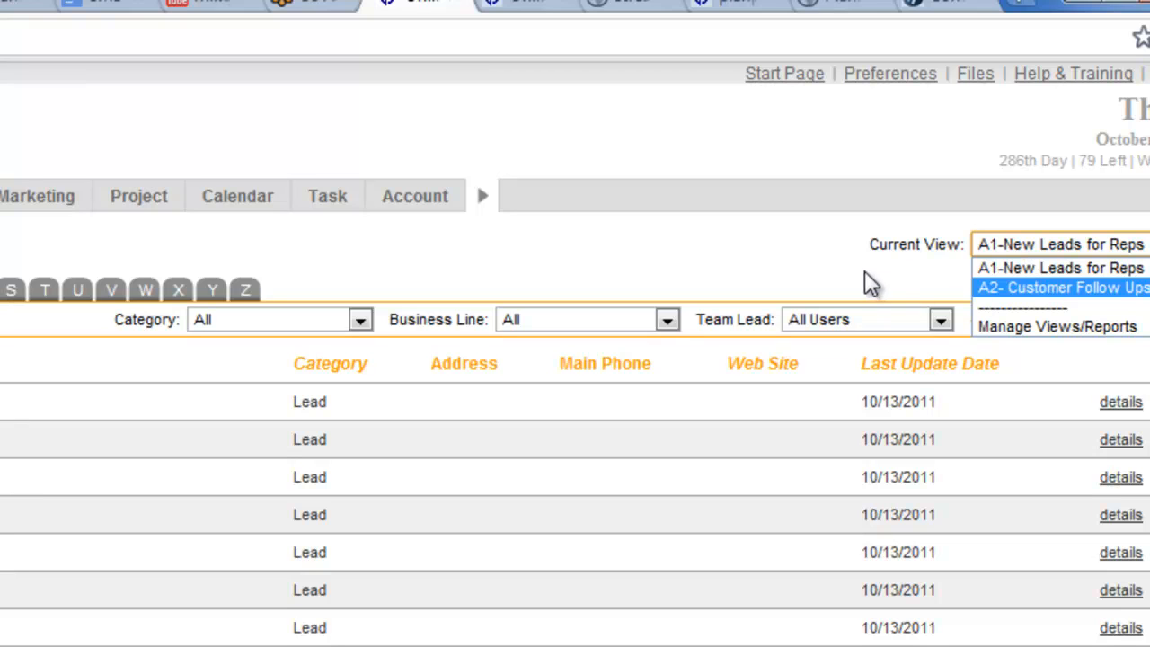